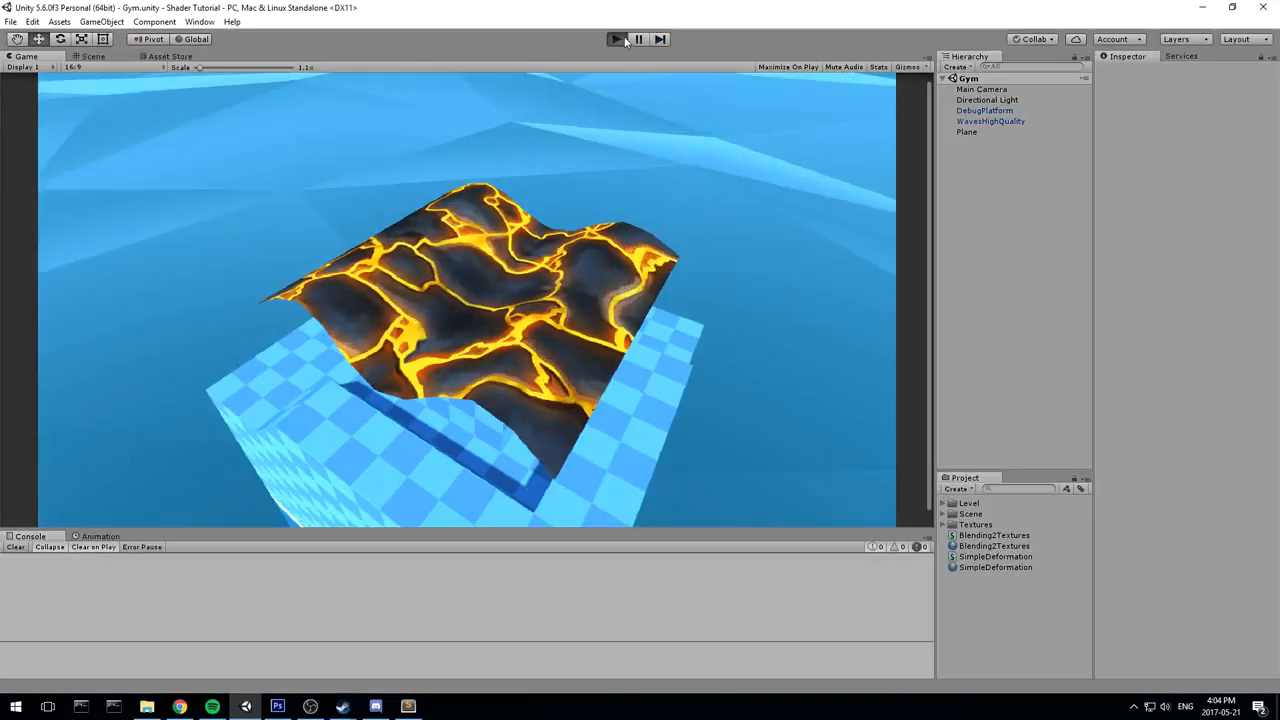
- Switch to the Scene view and orbit around the waving lava plane
{"action": "left_click", "coordinate": [616, 40]}
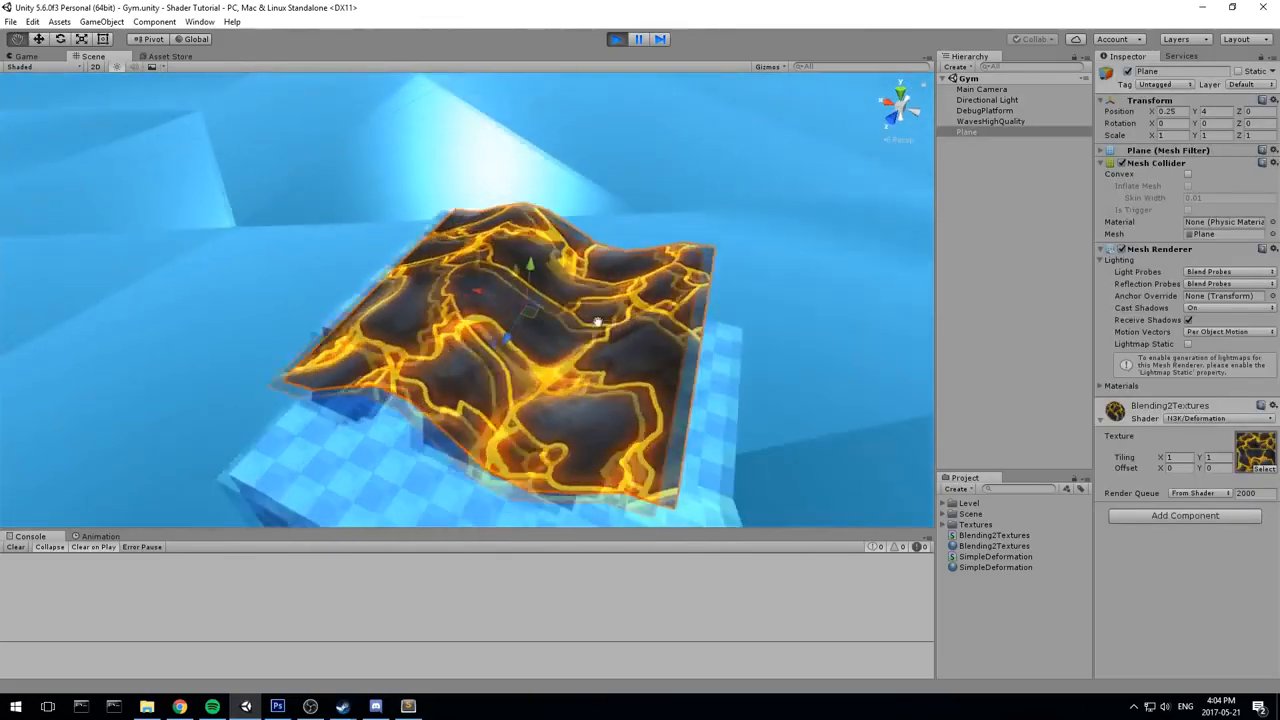
{"action": "left_click_drag", "start_coordinate": [600, 320], "coordinate": [480, 404]}
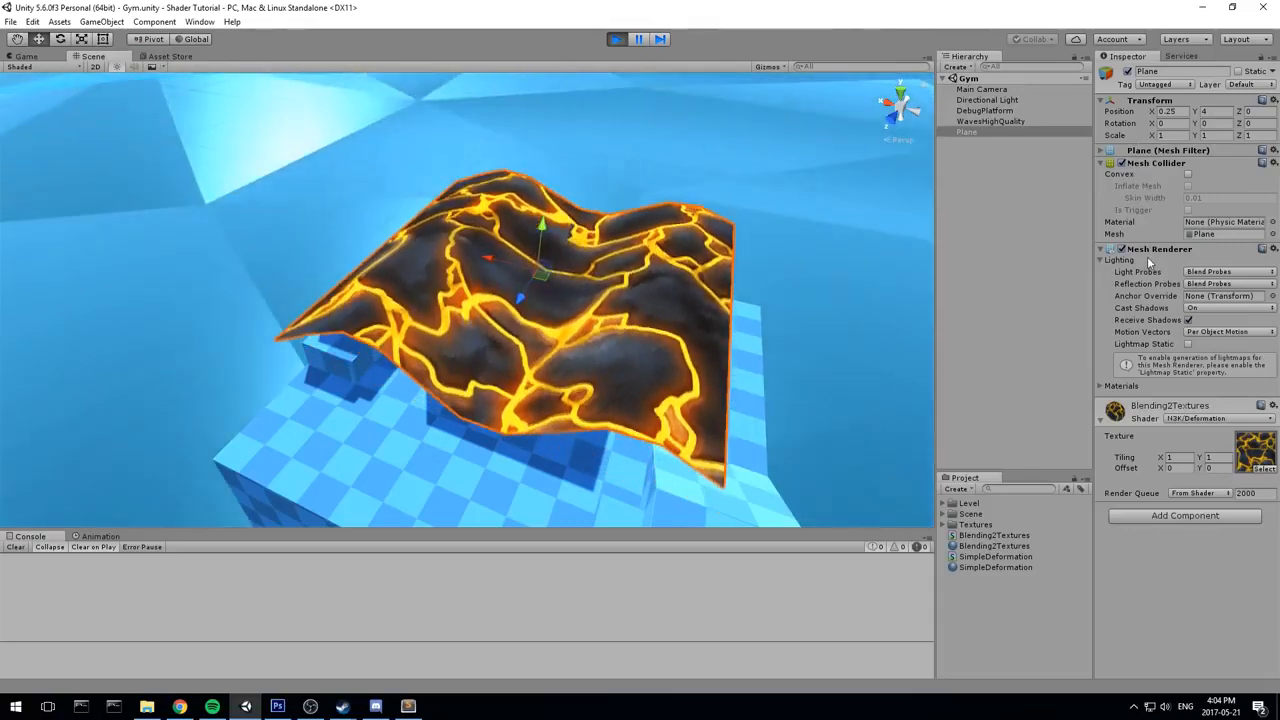
- Create a Sphere from the GameObject > 3D Object menu
{"action": "left_click", "coordinate": [100, 20]}
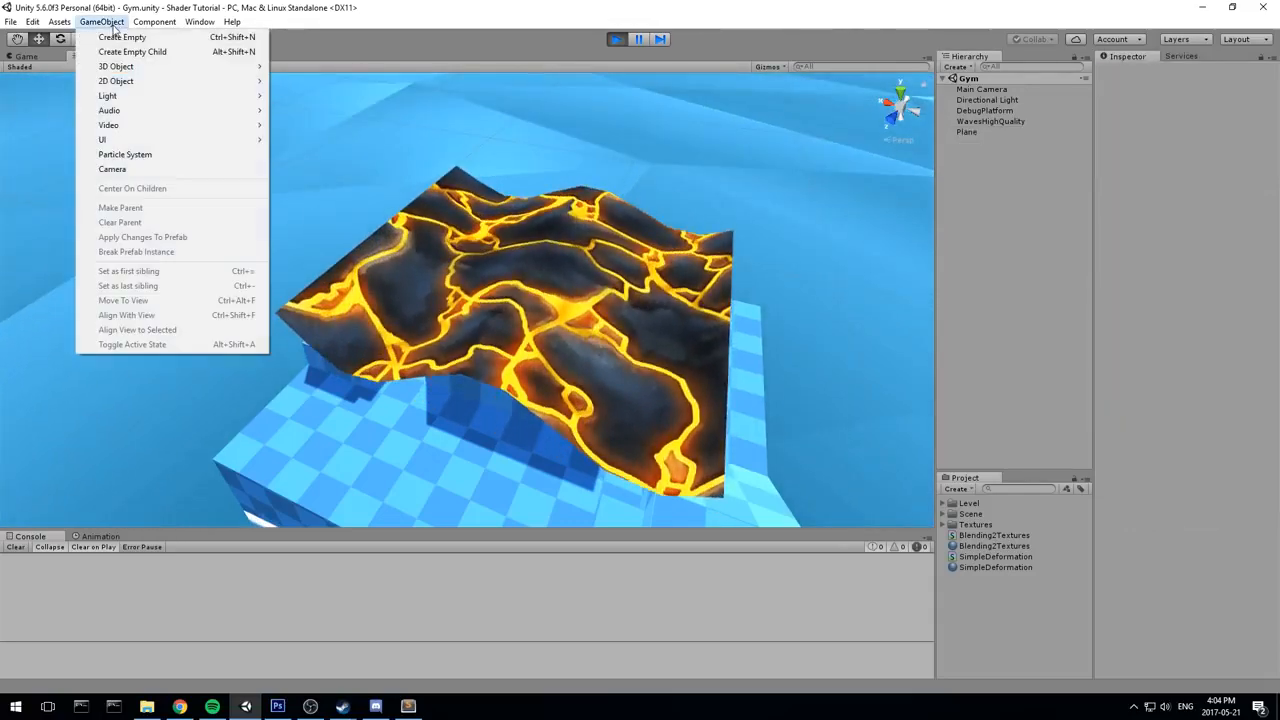
{"action": "left_click", "coordinate": [116, 80]}
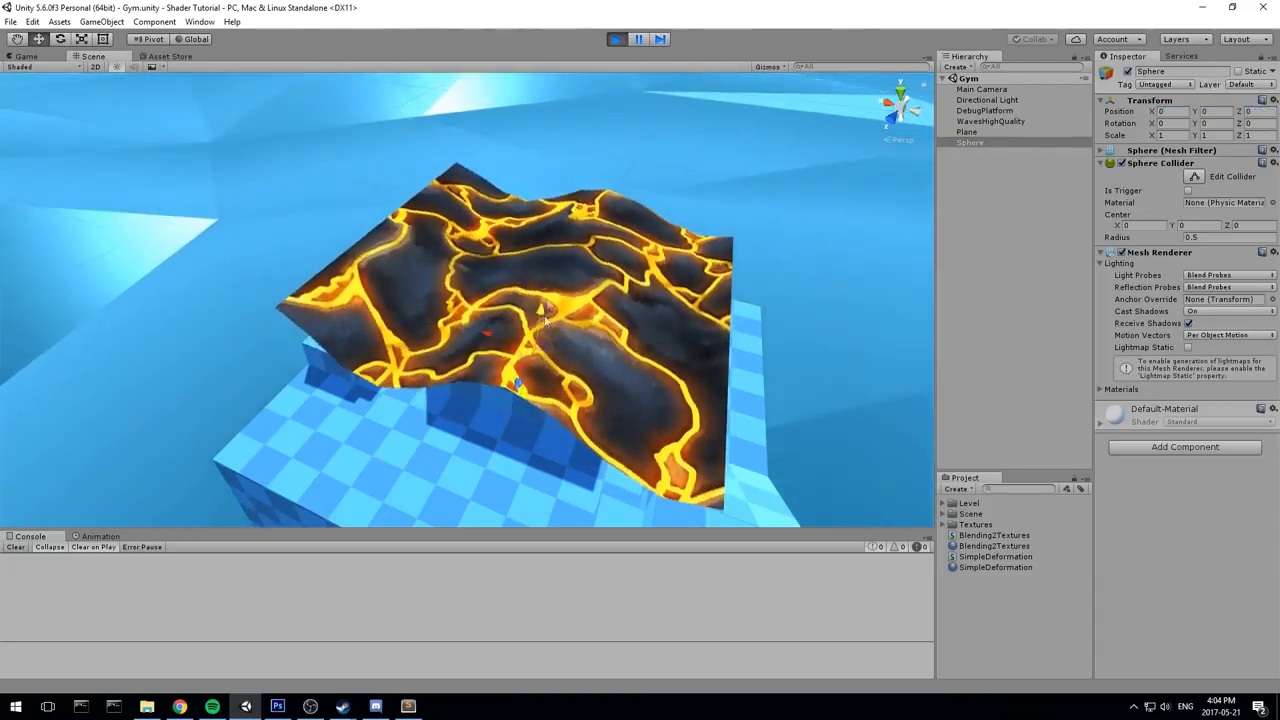
{"action": "left_click", "coordinate": [1184, 446]}
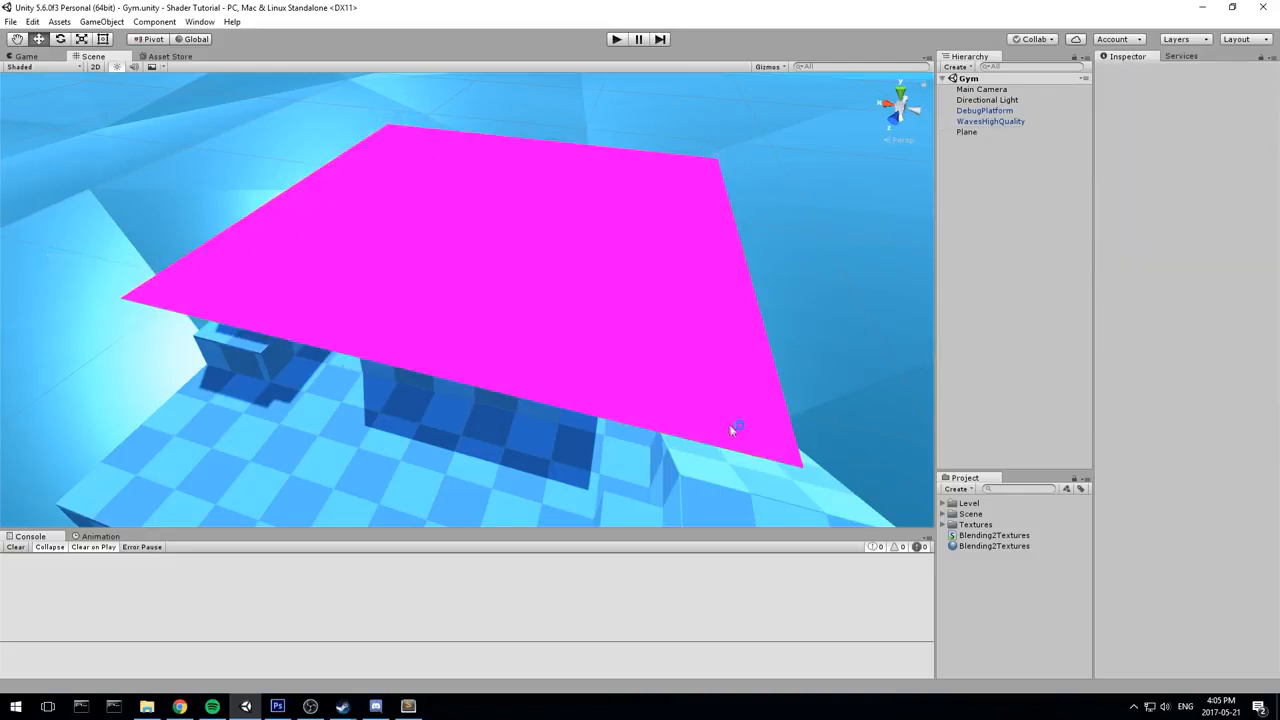
- Create a new Standard-shader material in the project assets
{"action": "left_click", "coordinate": [730, 430]}
{"action": "type", "text": "Simpli"}
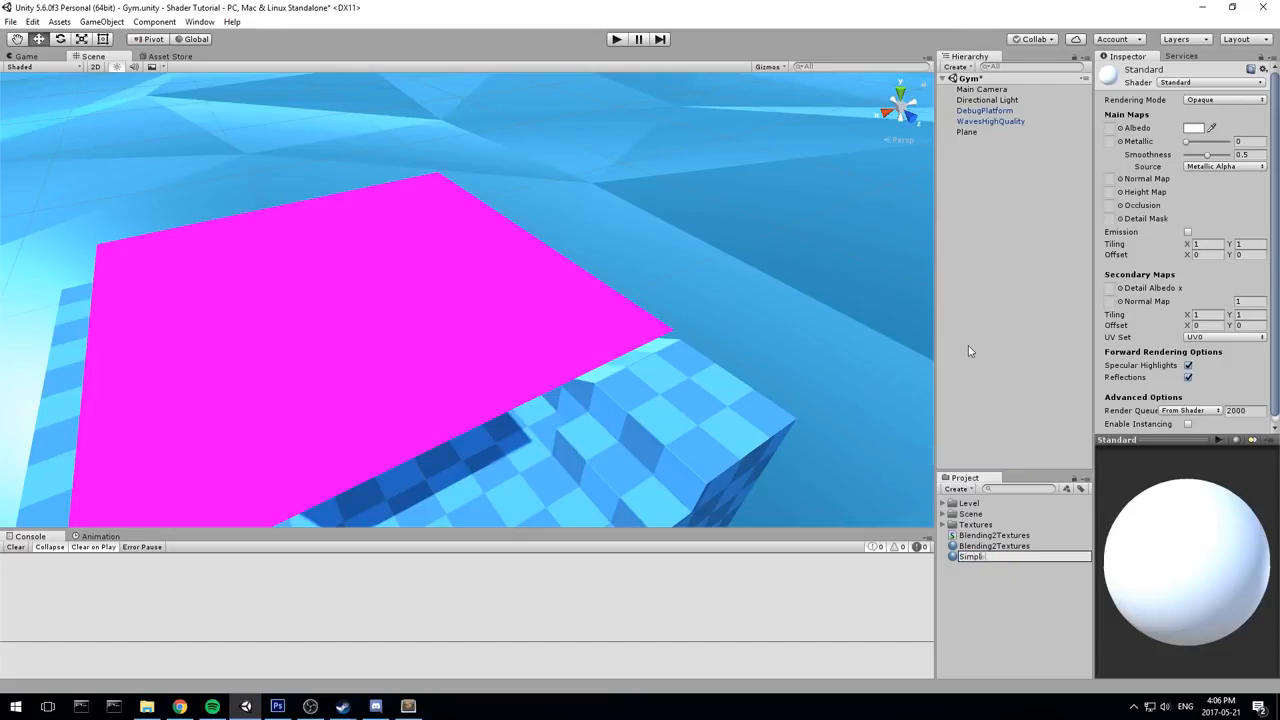
- Name the material SimpleDeformation, assign it to the Plane and inspect the Plane object
{"action": "left_click", "coordinate": [996, 556]}
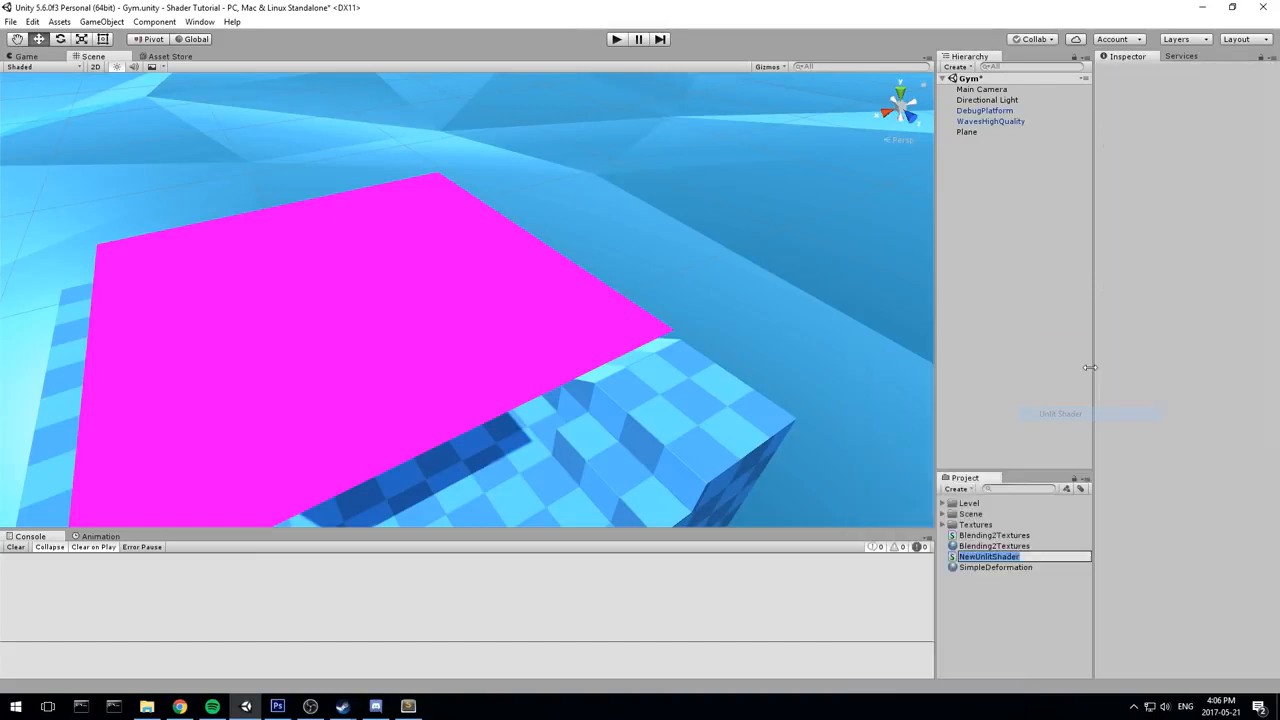
{"action": "type", "text": "SimpleDef"}
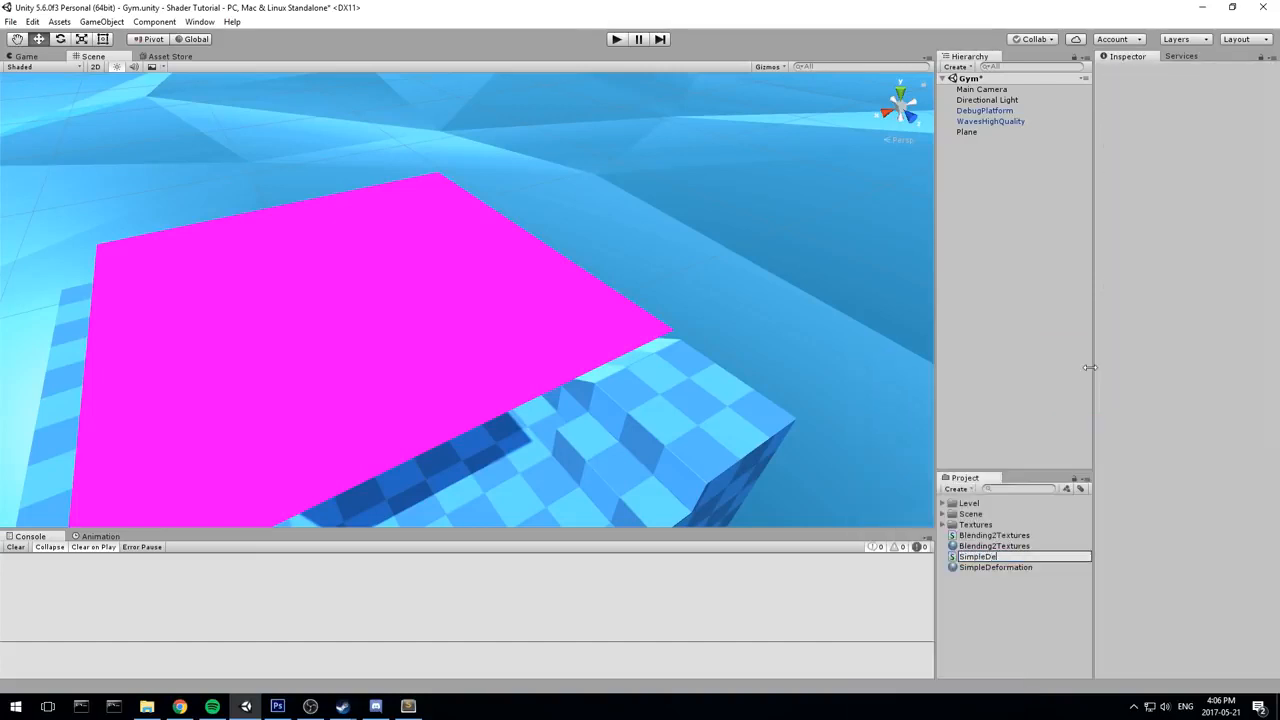
{"action": "left_click", "coordinate": [996, 568]}
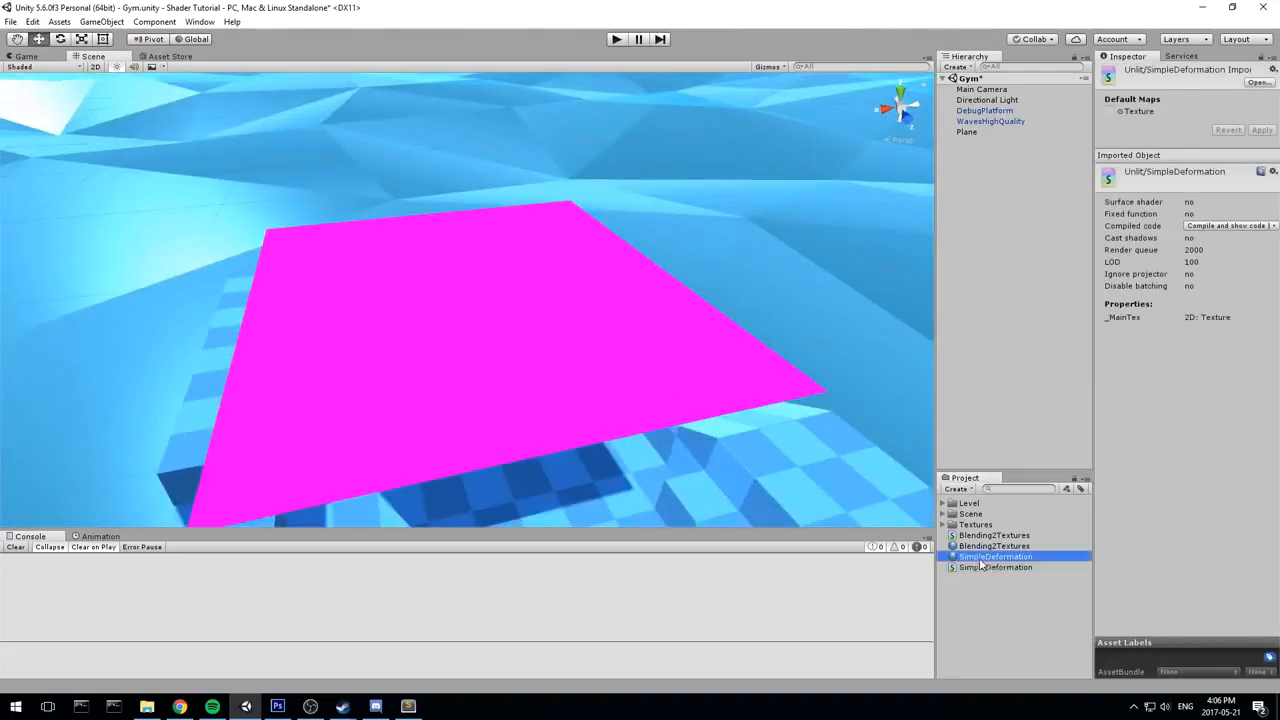
{"action": "left_click", "coordinate": [996, 556]}
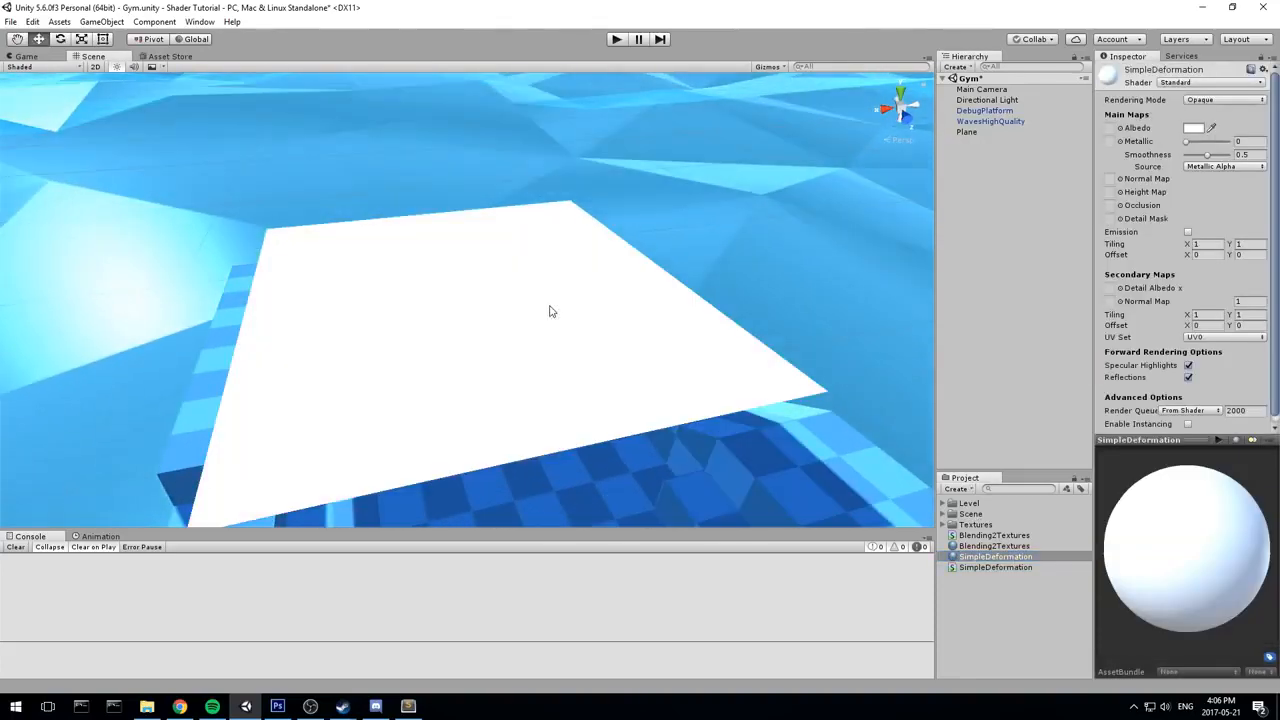
{"action": "left_click", "coordinate": [996, 568]}
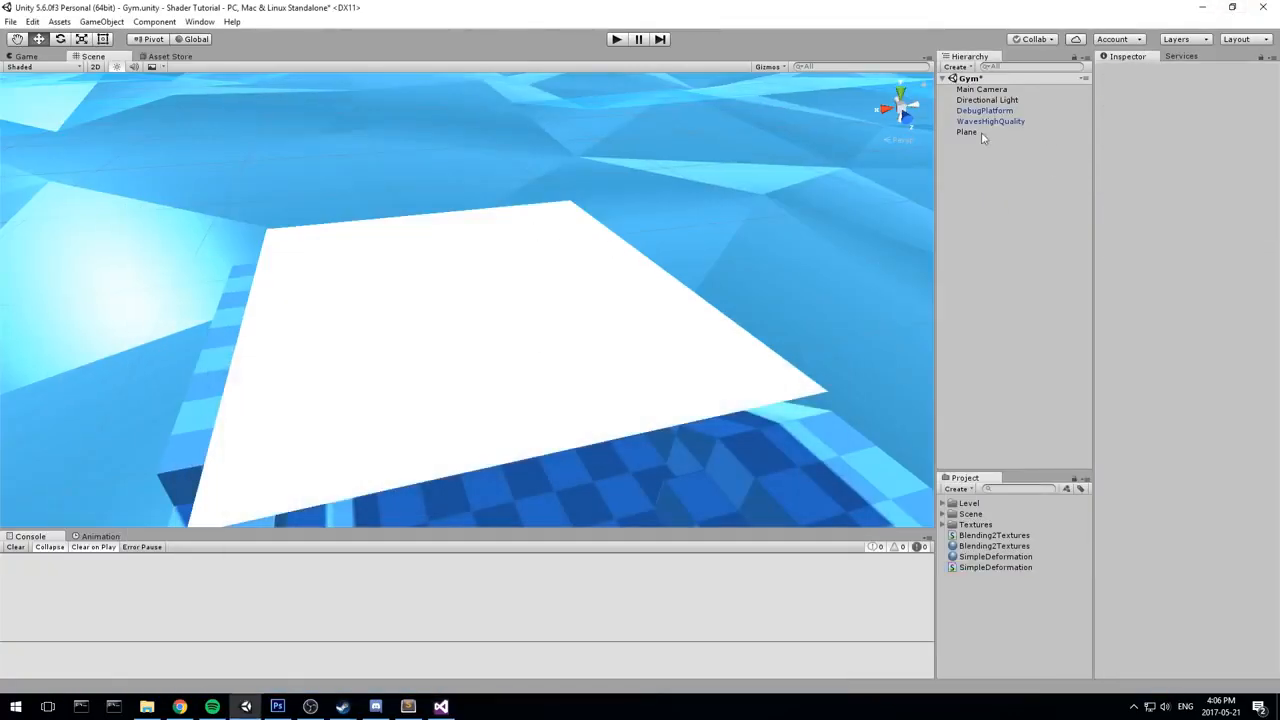
{"action": "left_click", "coordinate": [966, 132]}
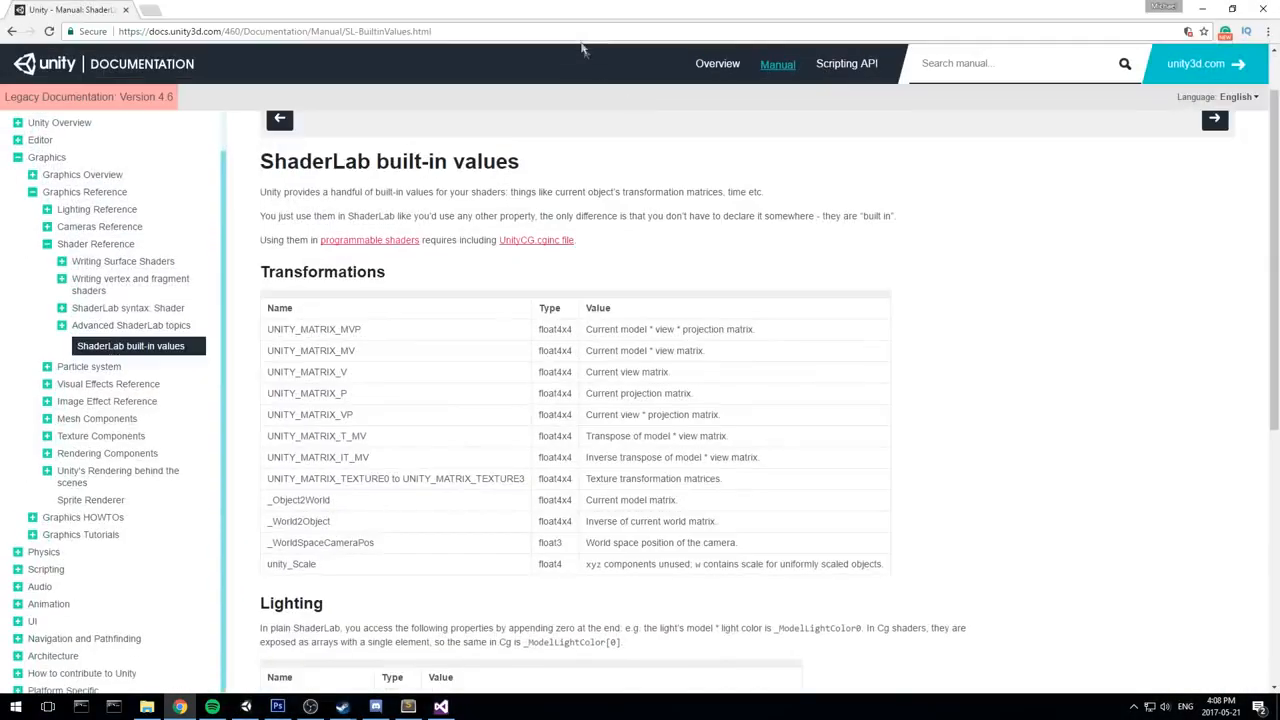
- Review the built-in matrices in the docs, then go to the shader code
{"action": "scroll", "scroll_direction": "down", "scroll_amount": 3}
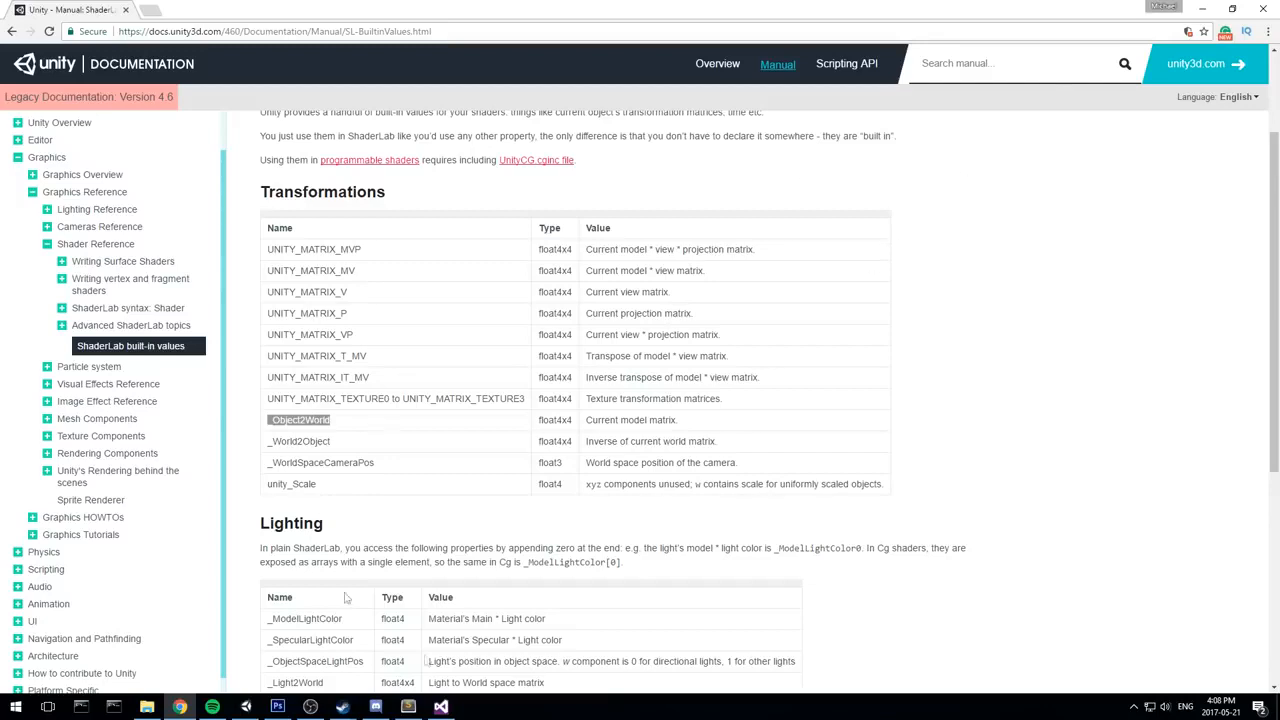
{"action": "mouse_move", "coordinate": [384, 420]}
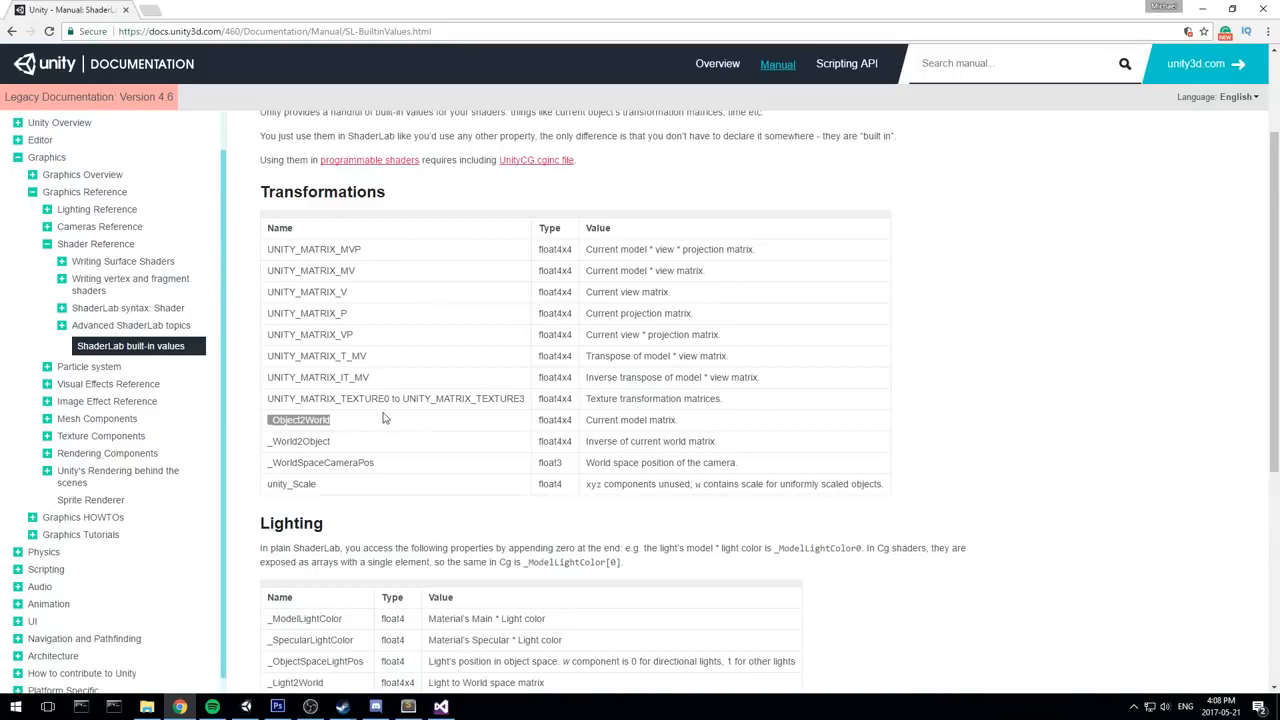
{"action": "mouse_move", "coordinate": [1080, 248]}
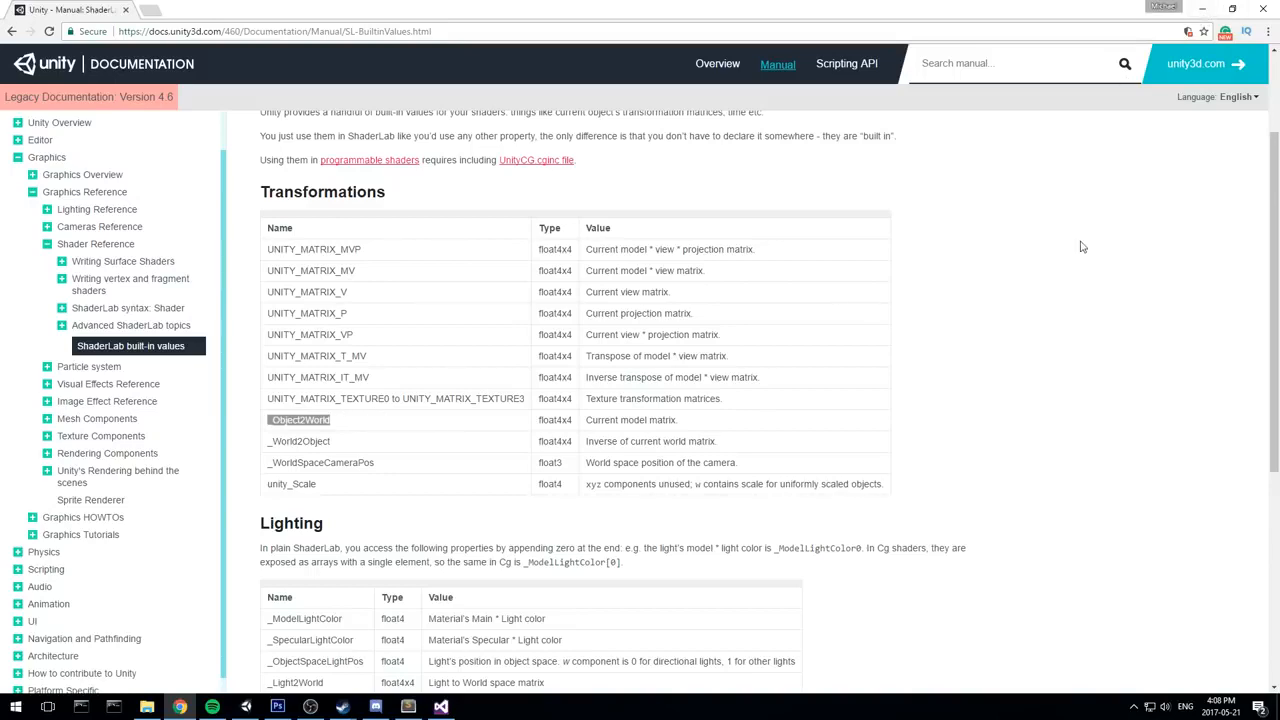
{"action": "mouse_move", "coordinate": [504, 184]}
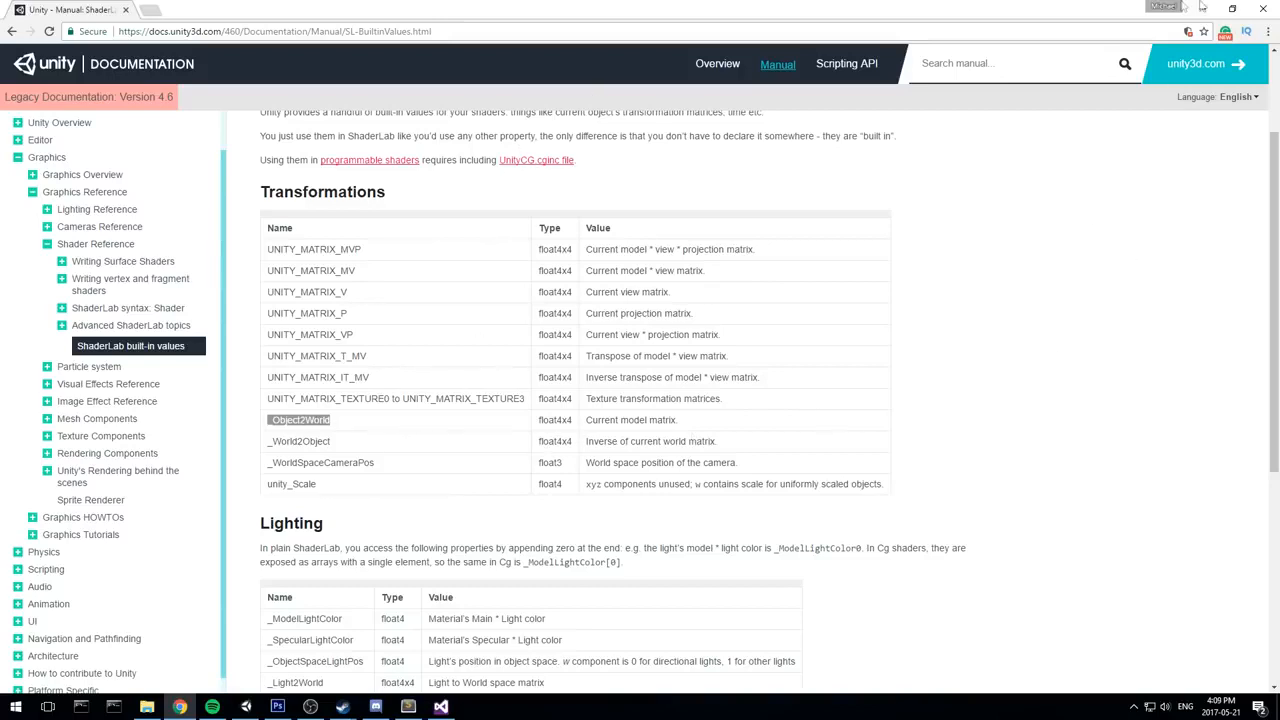
{"action": "left_click", "coordinate": [440, 708]}
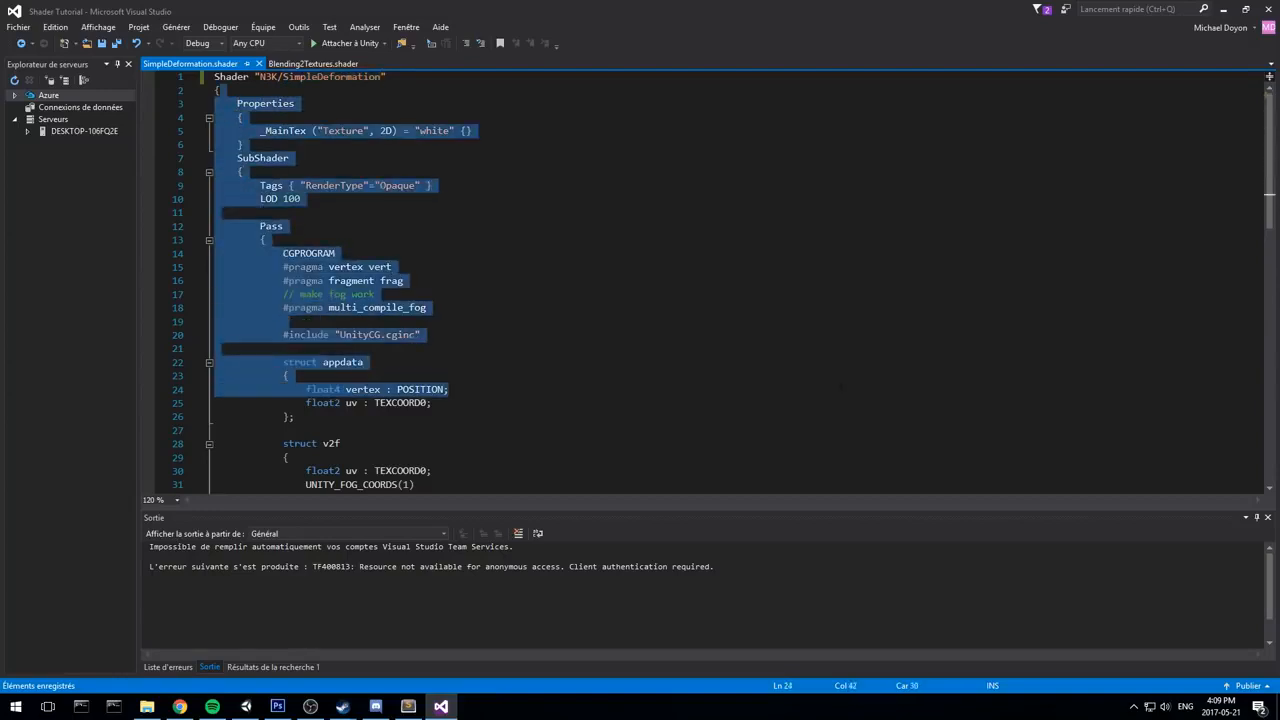
- Locate the vert function and highlight the UnityObjectToClipPos clip-position line
{"action": "scroll", "scroll_direction": "down", "scroll_amount": 3}
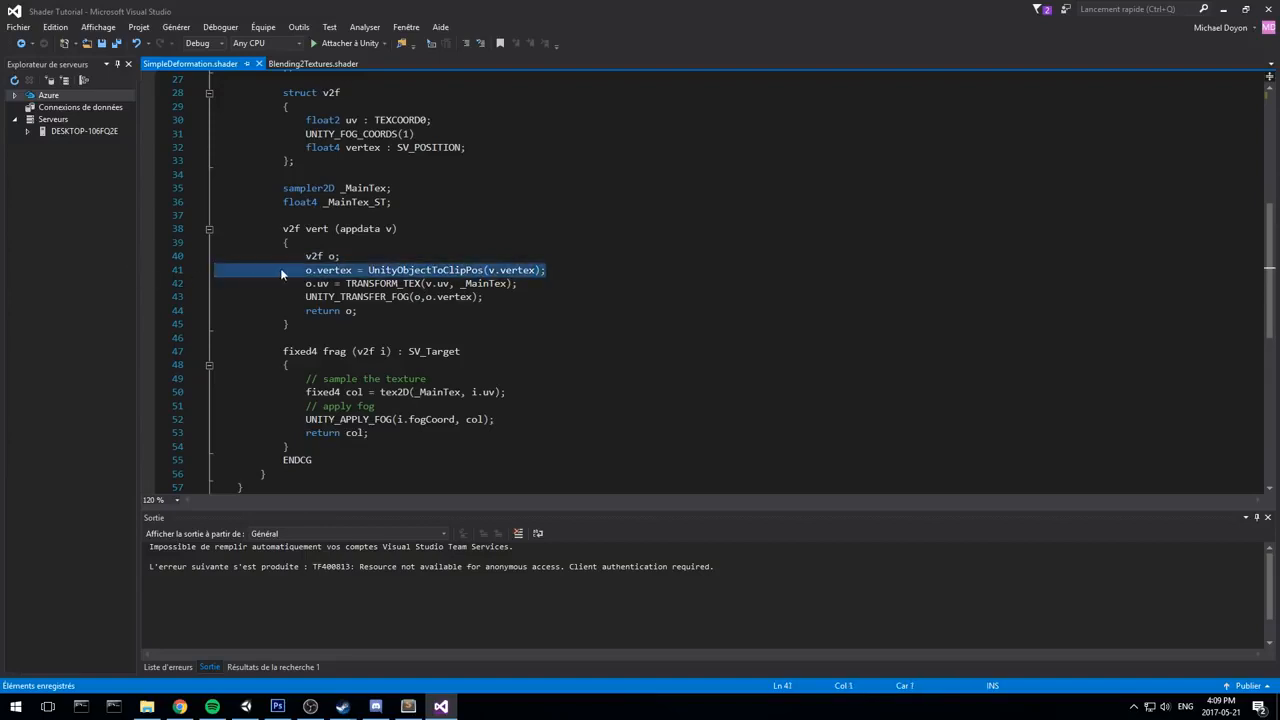
{"action": "double_click", "coordinate": [324, 268]}
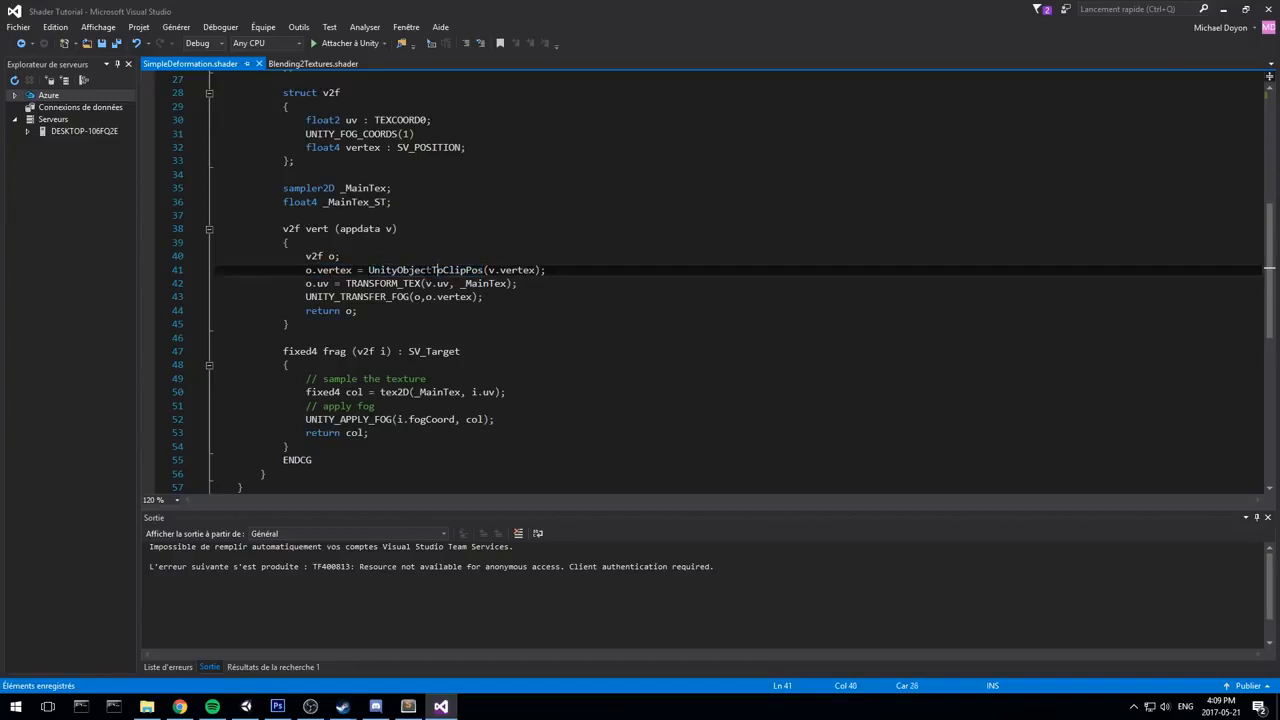
{"action": "double_click", "coordinate": [428, 268]}
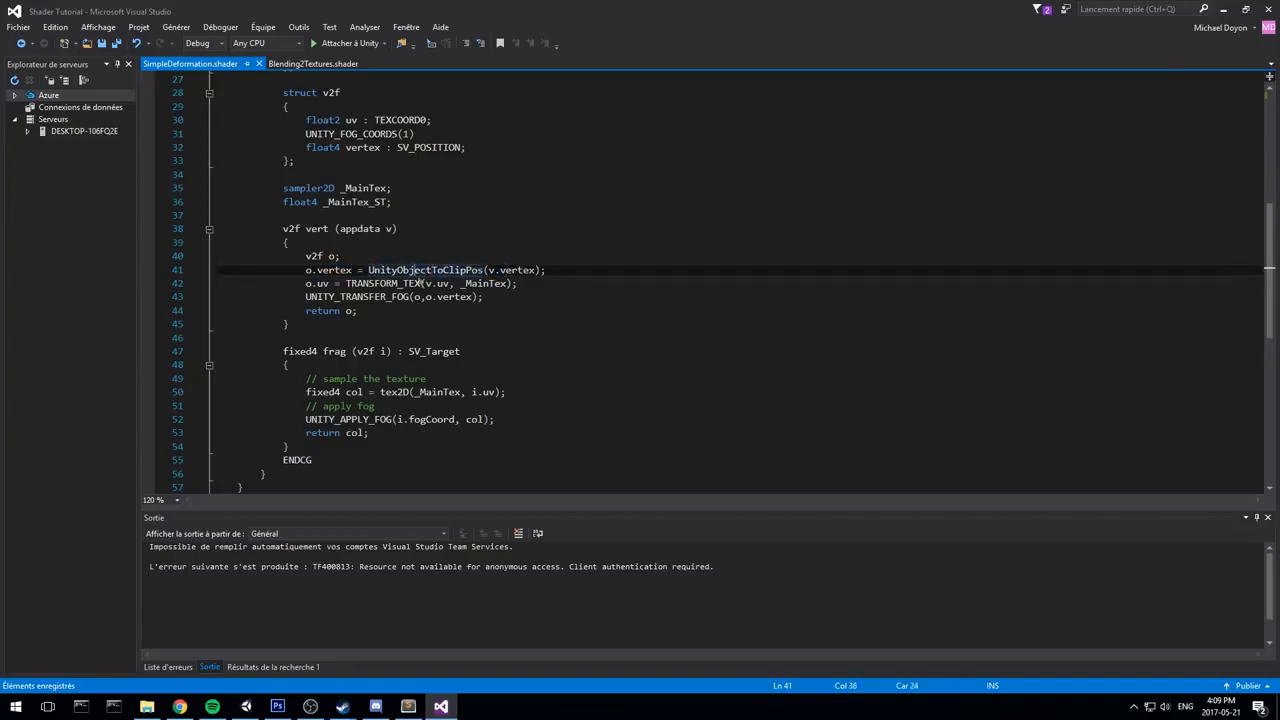
{"action": "double_click", "coordinate": [424, 268]}
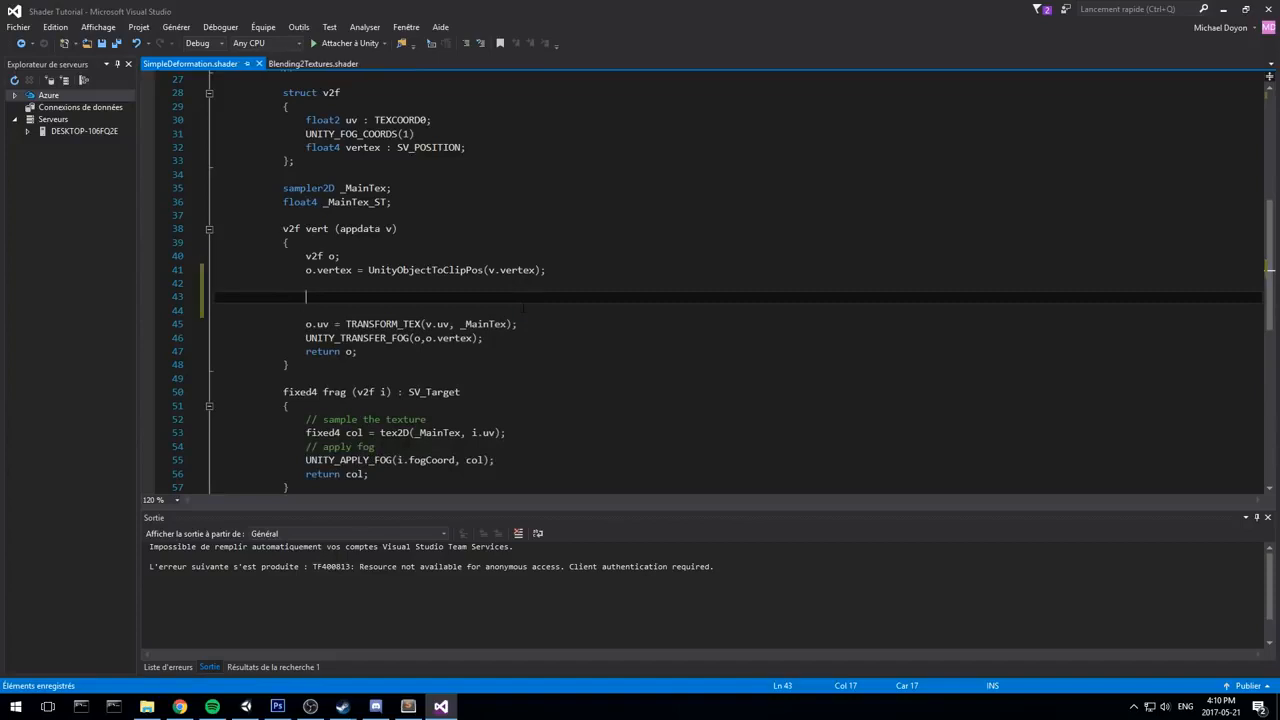
- Declare float3 worldPos = mul(unity_ObjectToWorld, v.vertex) in the vertex function
{"action": "type", "text": "FLOA"}
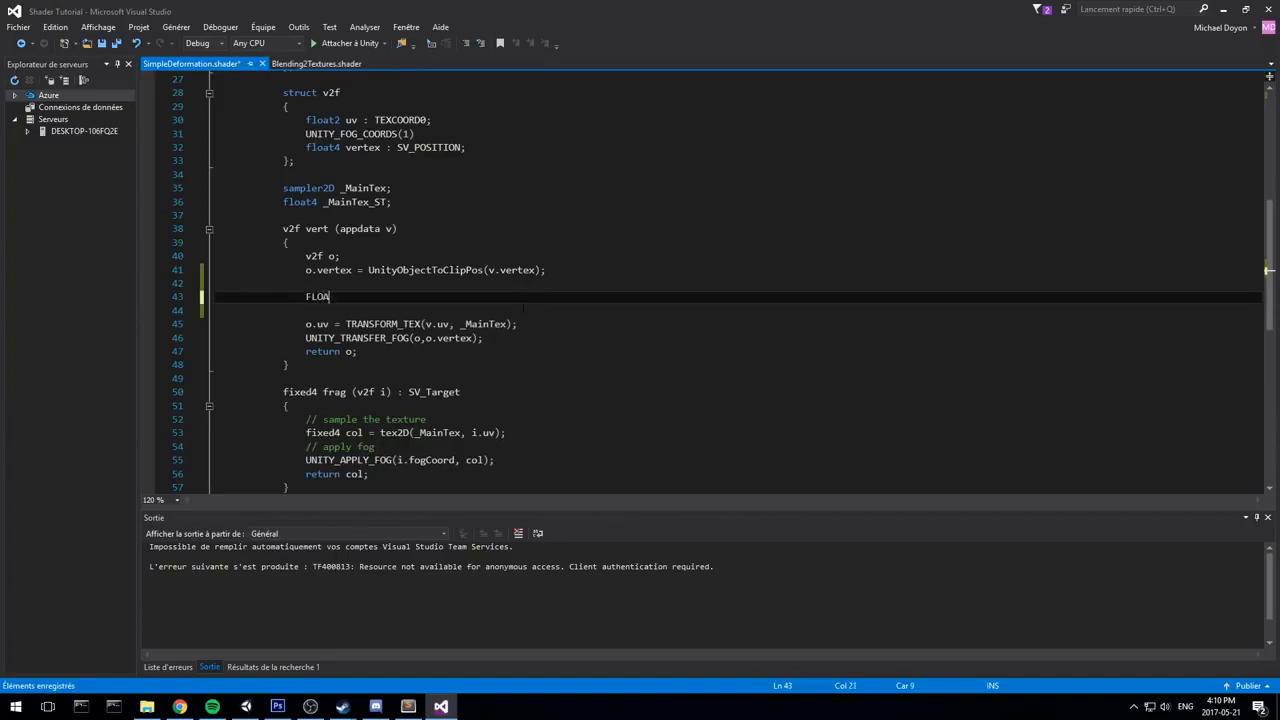
{"action": "type", "text": "float3 world"}
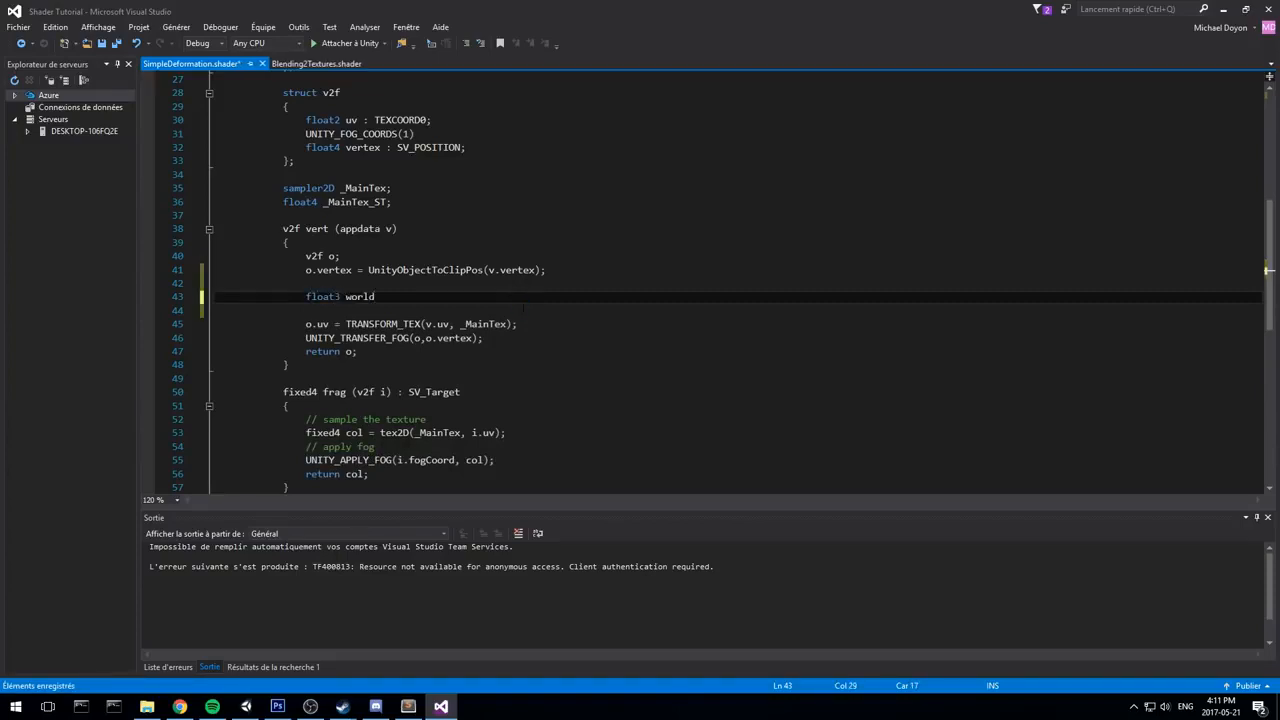
{"action": "type", "text": "Pos ="}
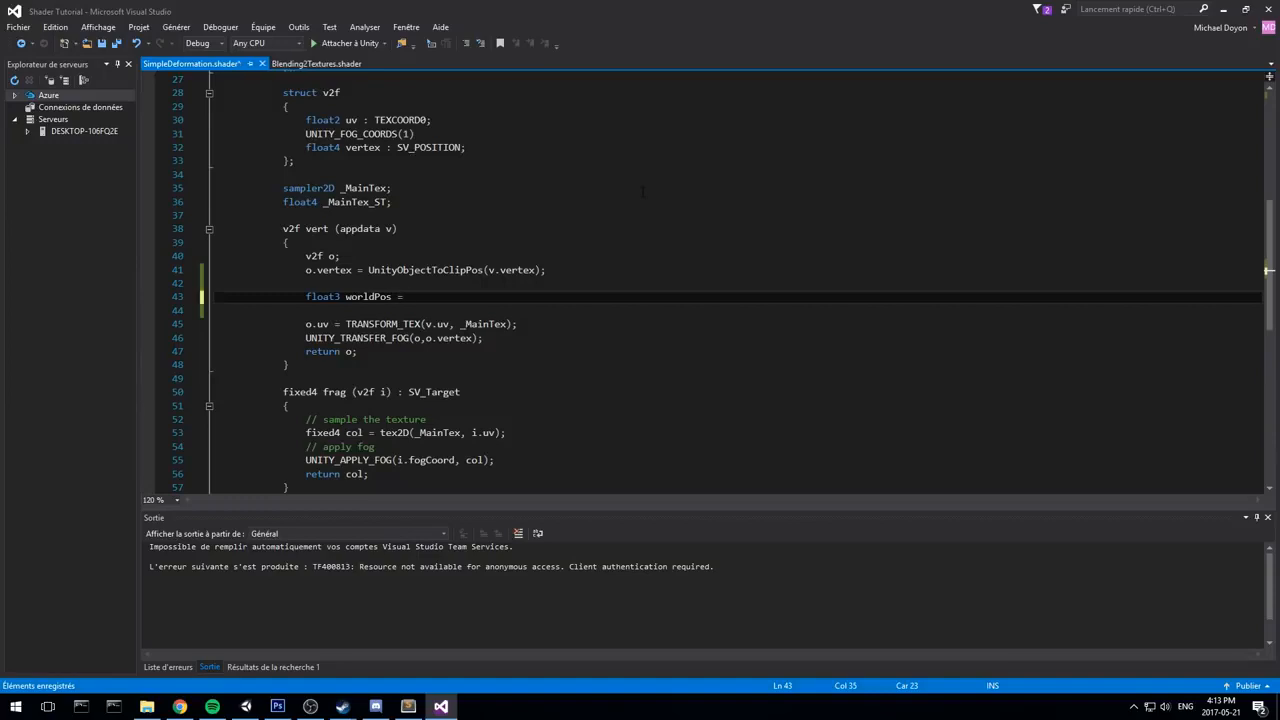
{"action": "type", "text": "mul("}
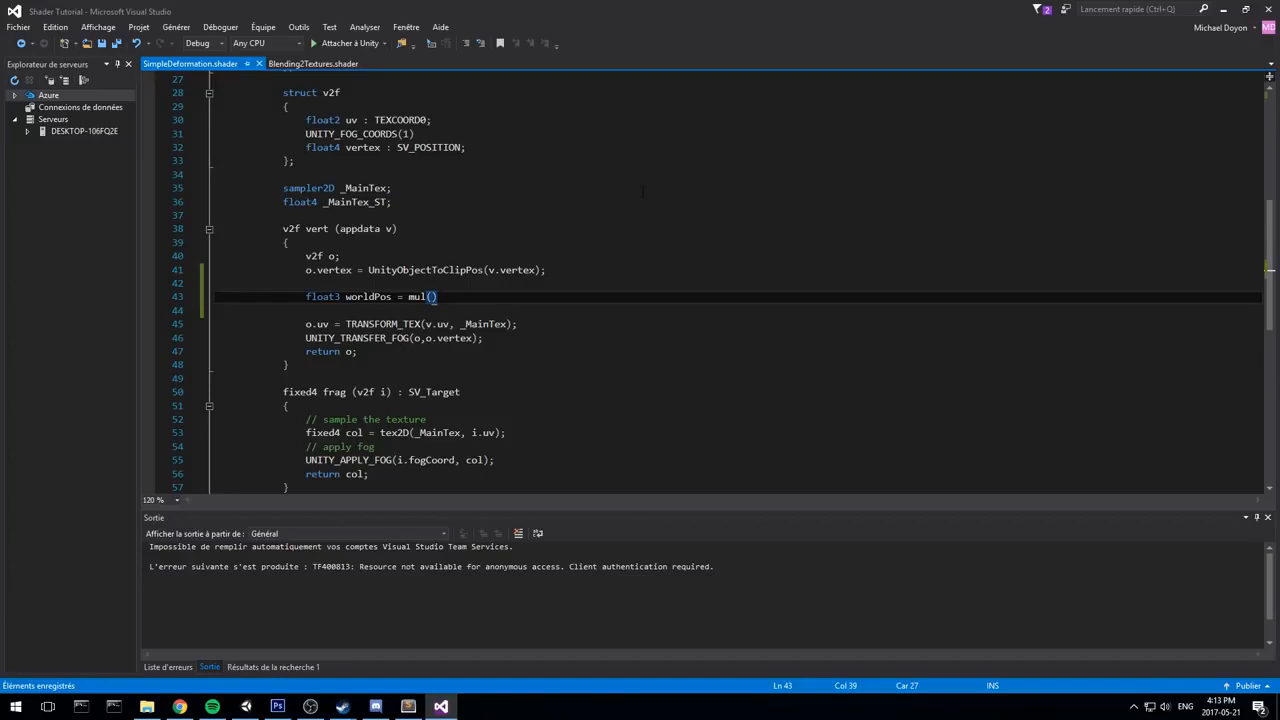
{"action": "type", "text": "unity_"}
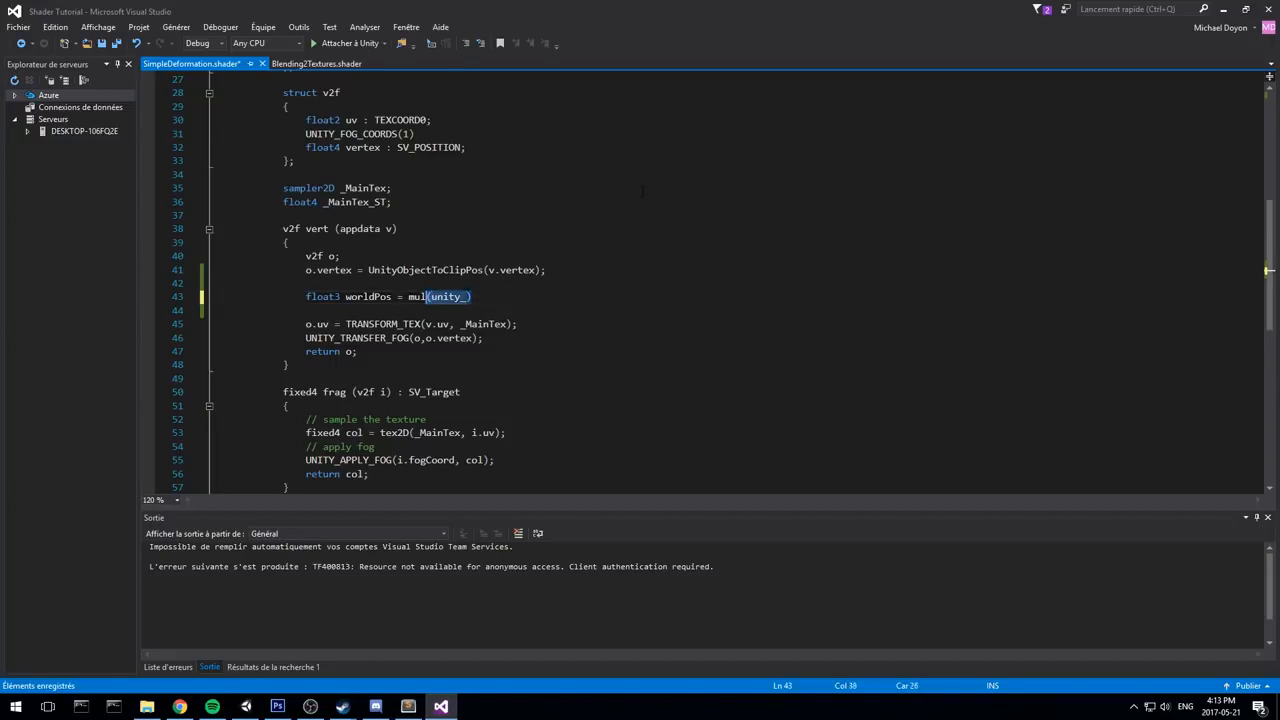
{"action": "type", "text": "_Object2World)"}
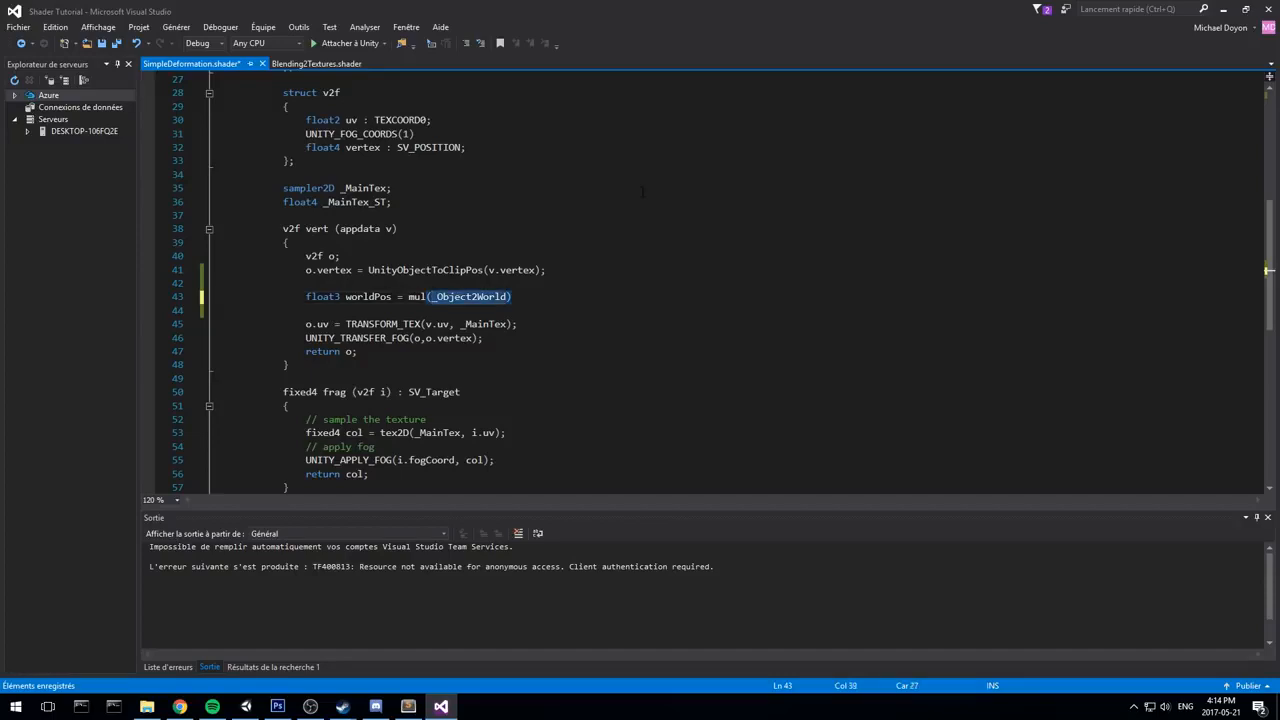
{"action": "type", "text": "U"}
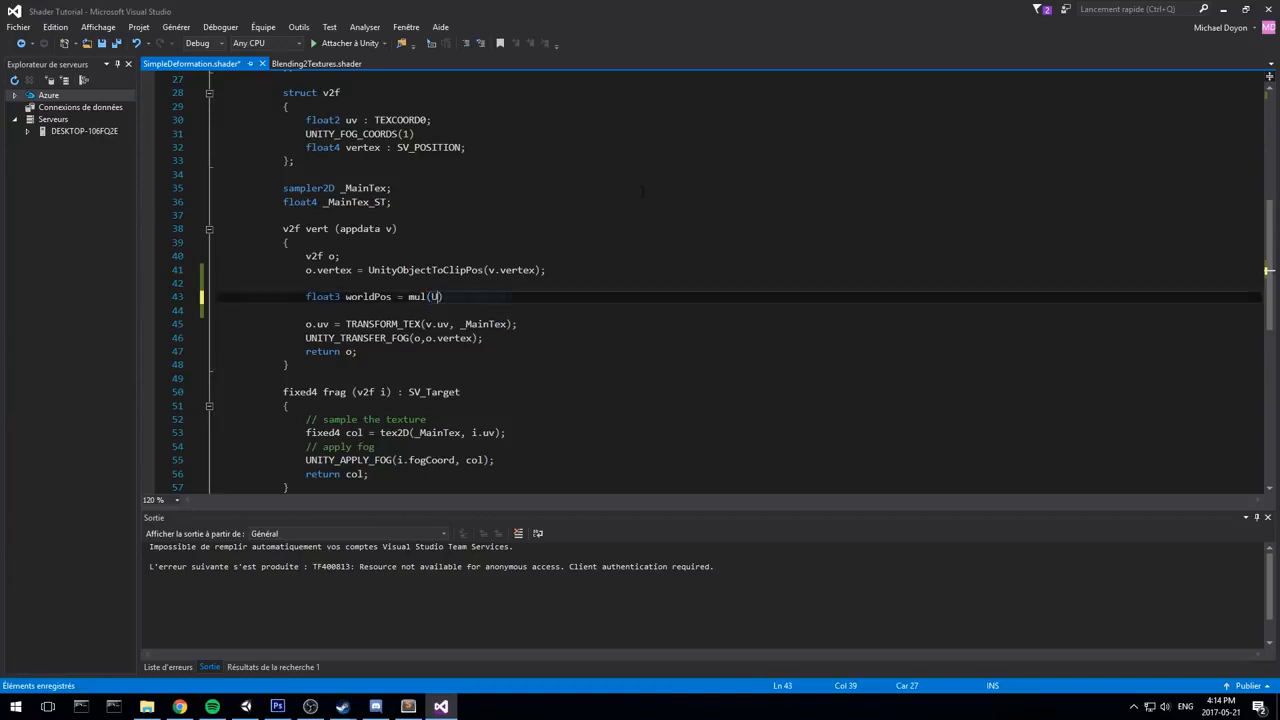
{"action": "type", "text": "nity_ObjectToWorld"}
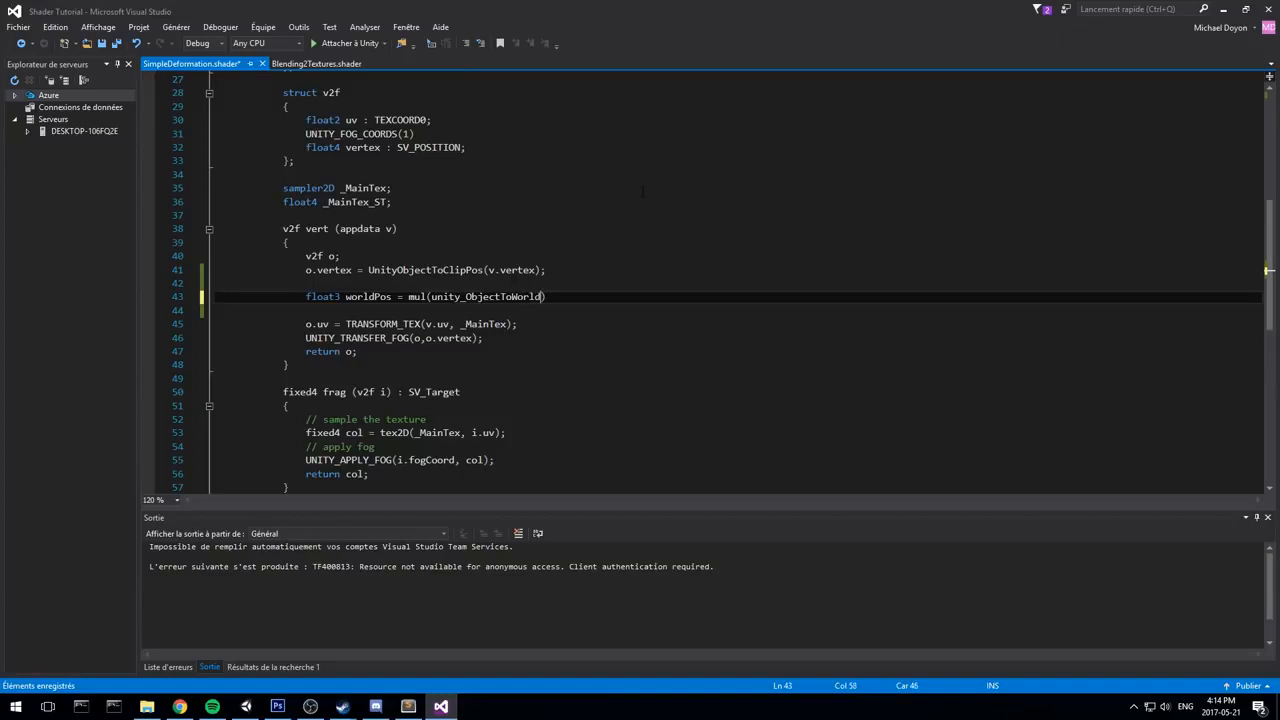
{"action": "type", "text": ","}
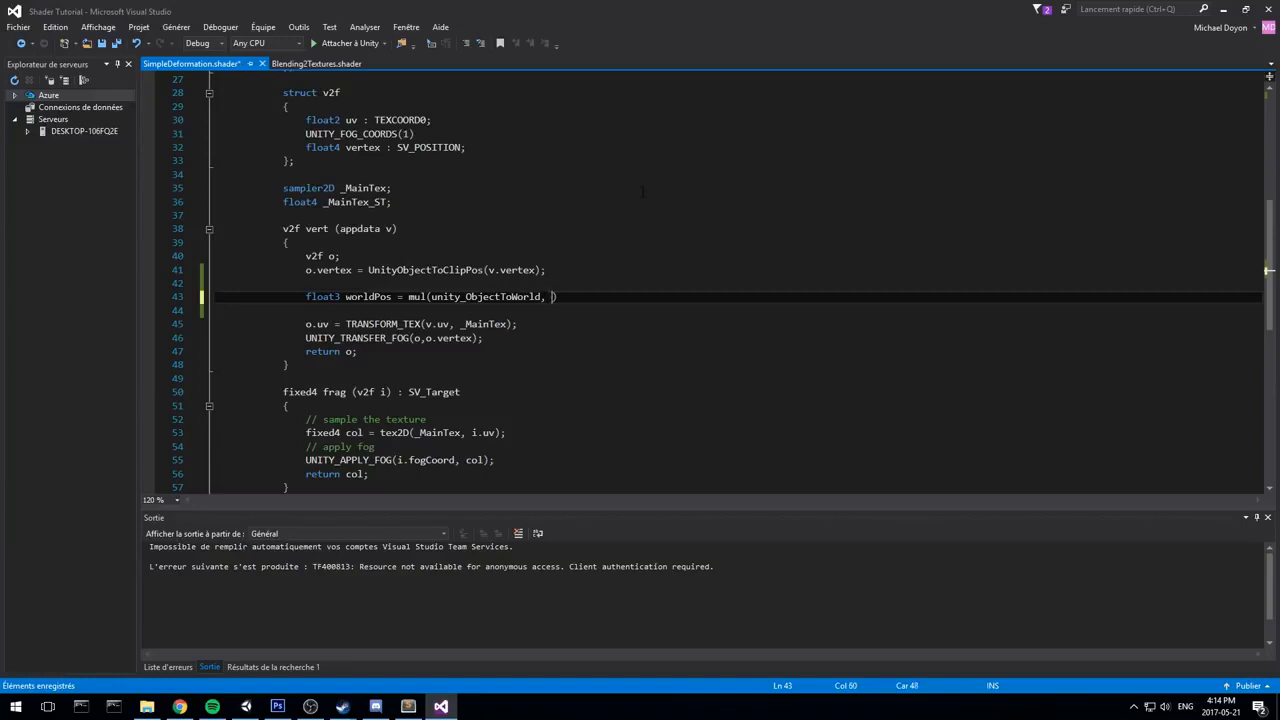
{"action": "type", "text": "v."}
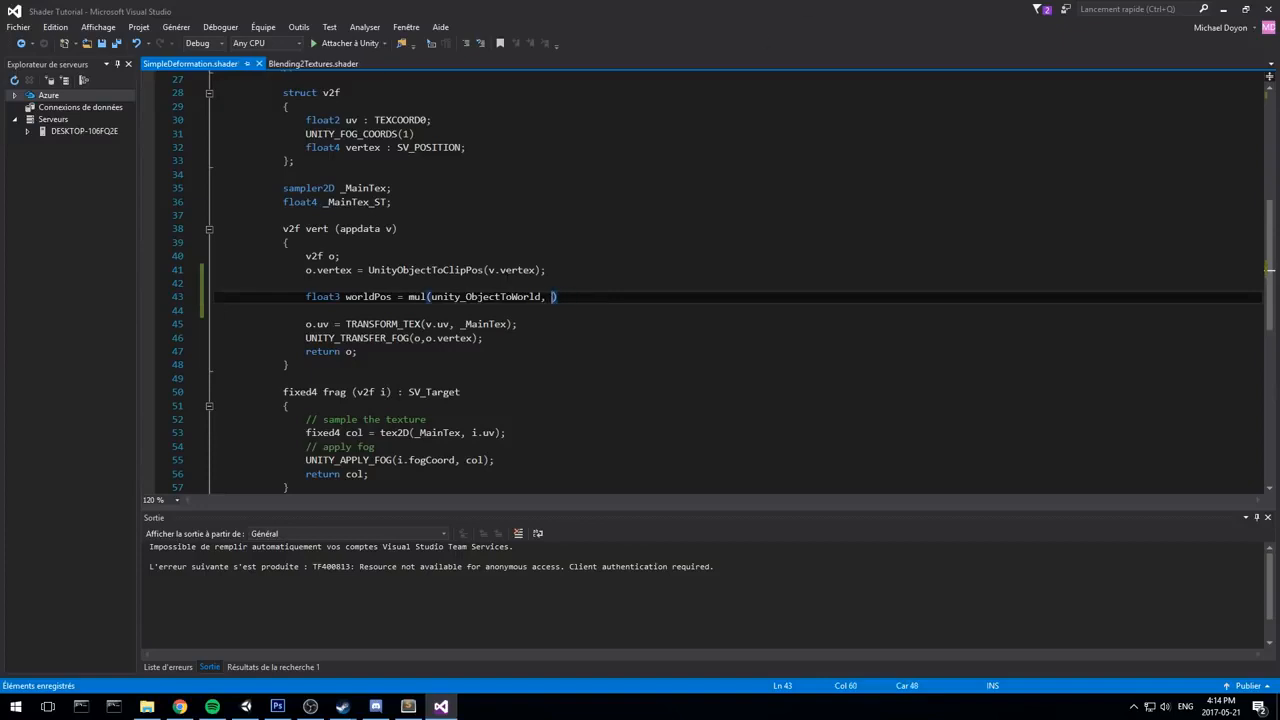
{"action": "type", "text": "v.vertex"}
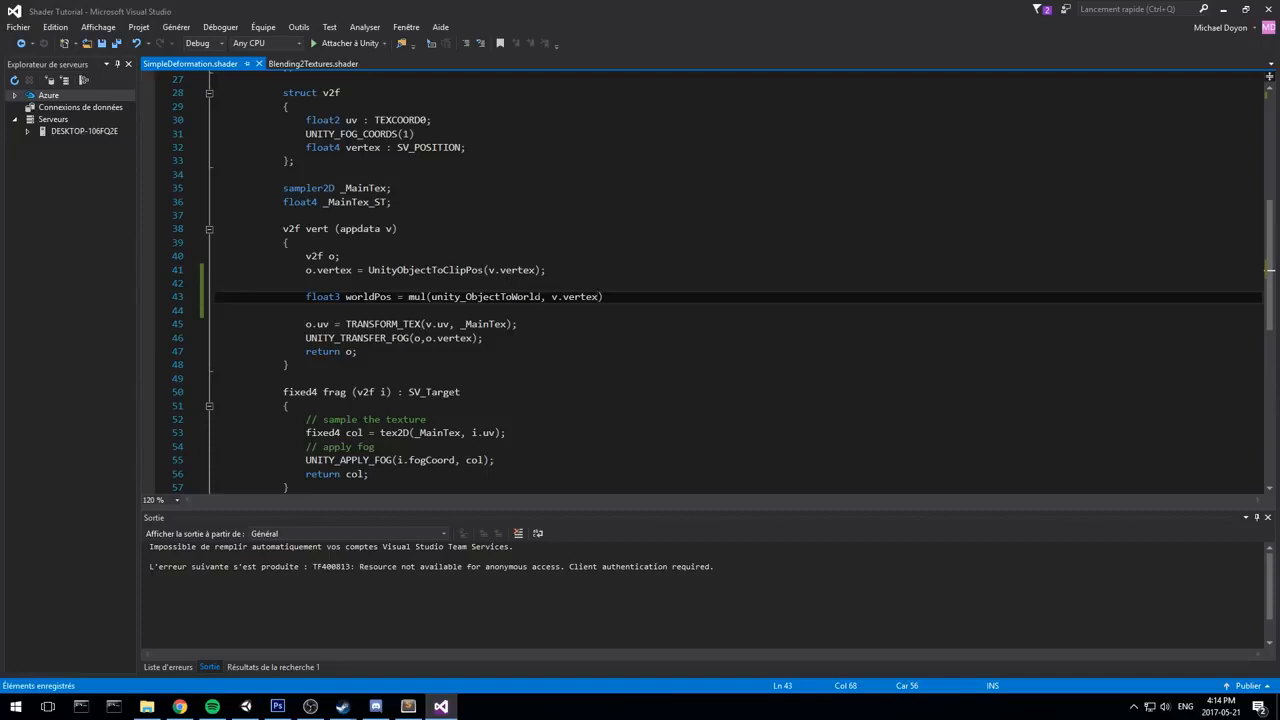
- Append .xyz; to the worldPos expression so it yields a float3 world position
{"action": "double_click", "coordinate": [388, 228]}
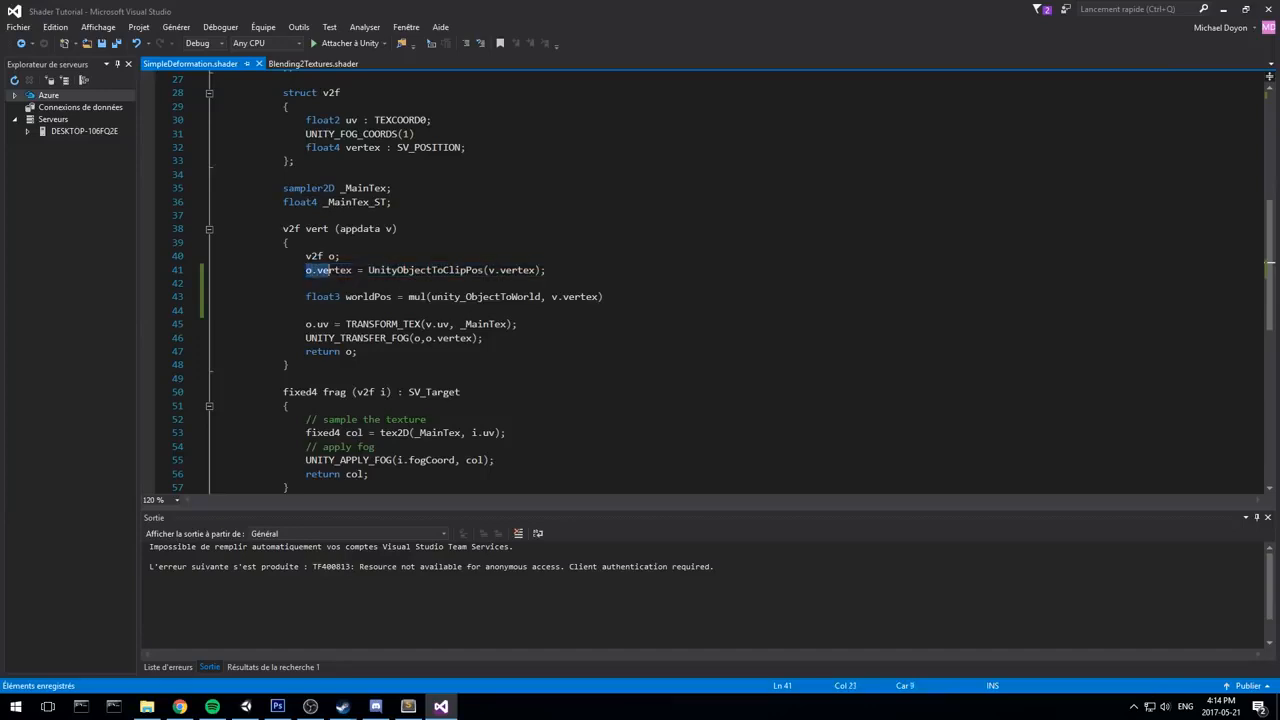
{"action": "double_click", "coordinate": [330, 268]}
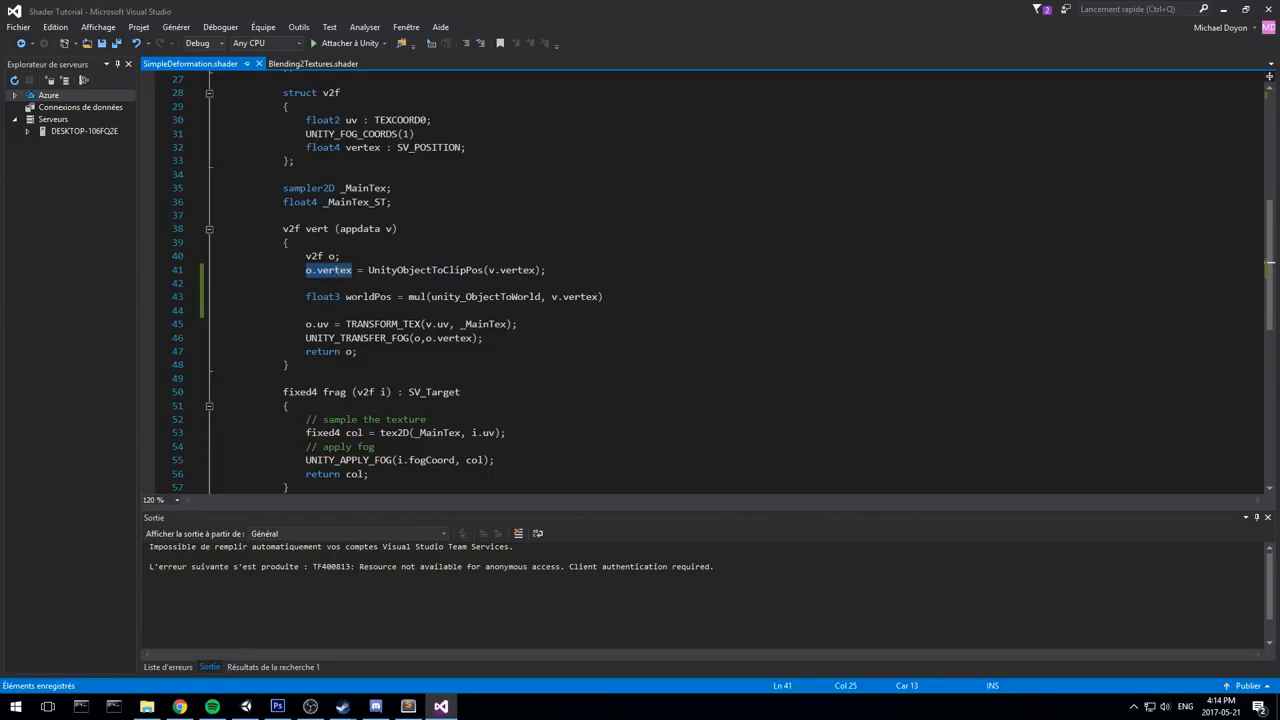
{"action": "left_click", "coordinate": [556, 296]}
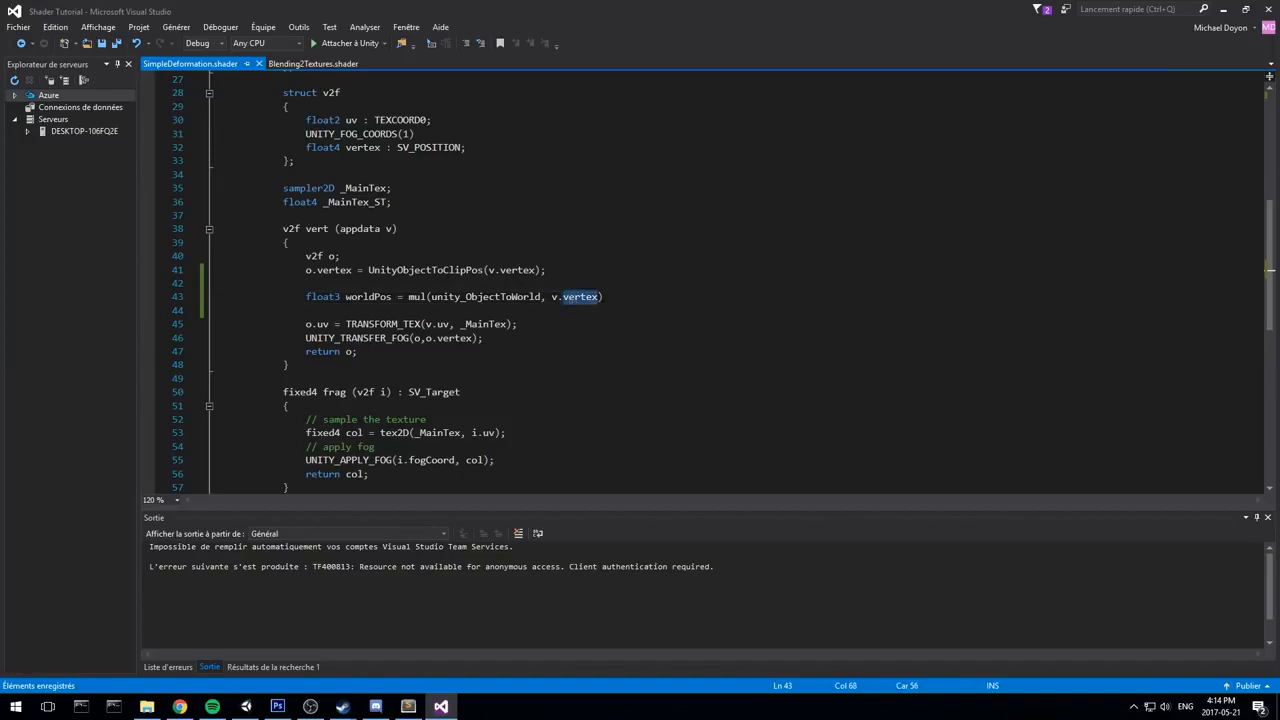
{"action": "type", "text": "."}
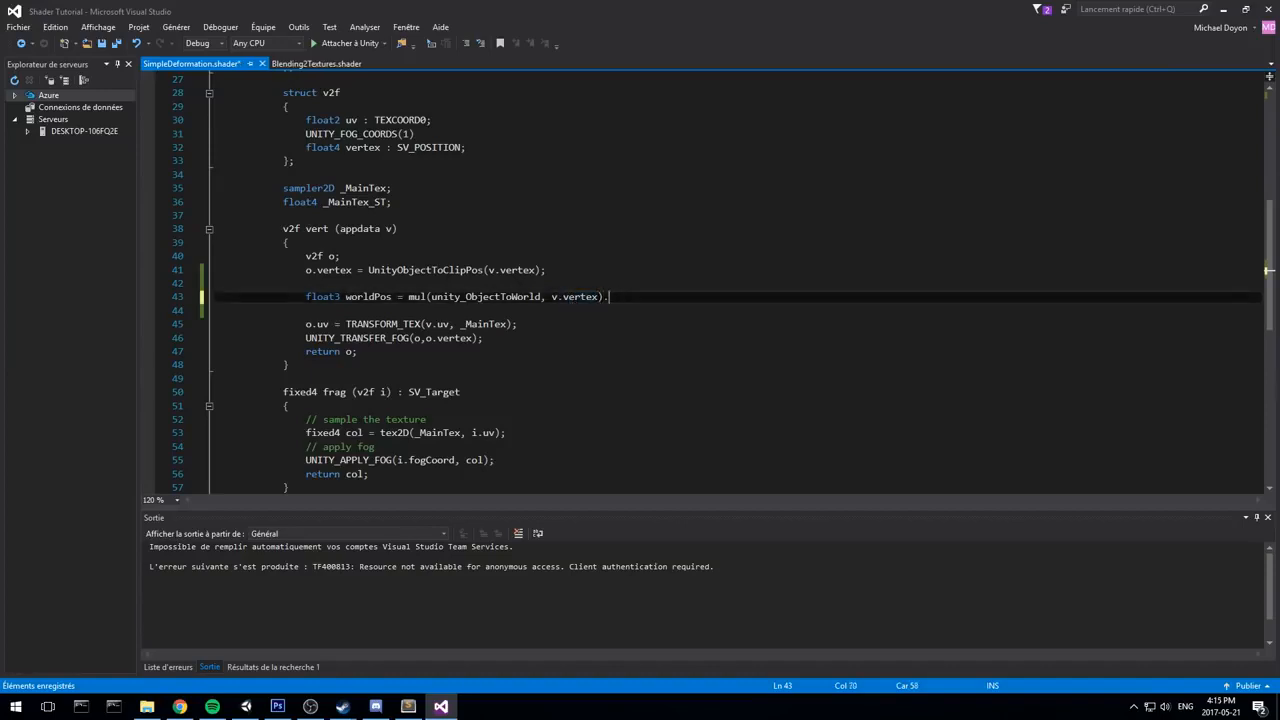
{"action": "type", "text": "xyz"}
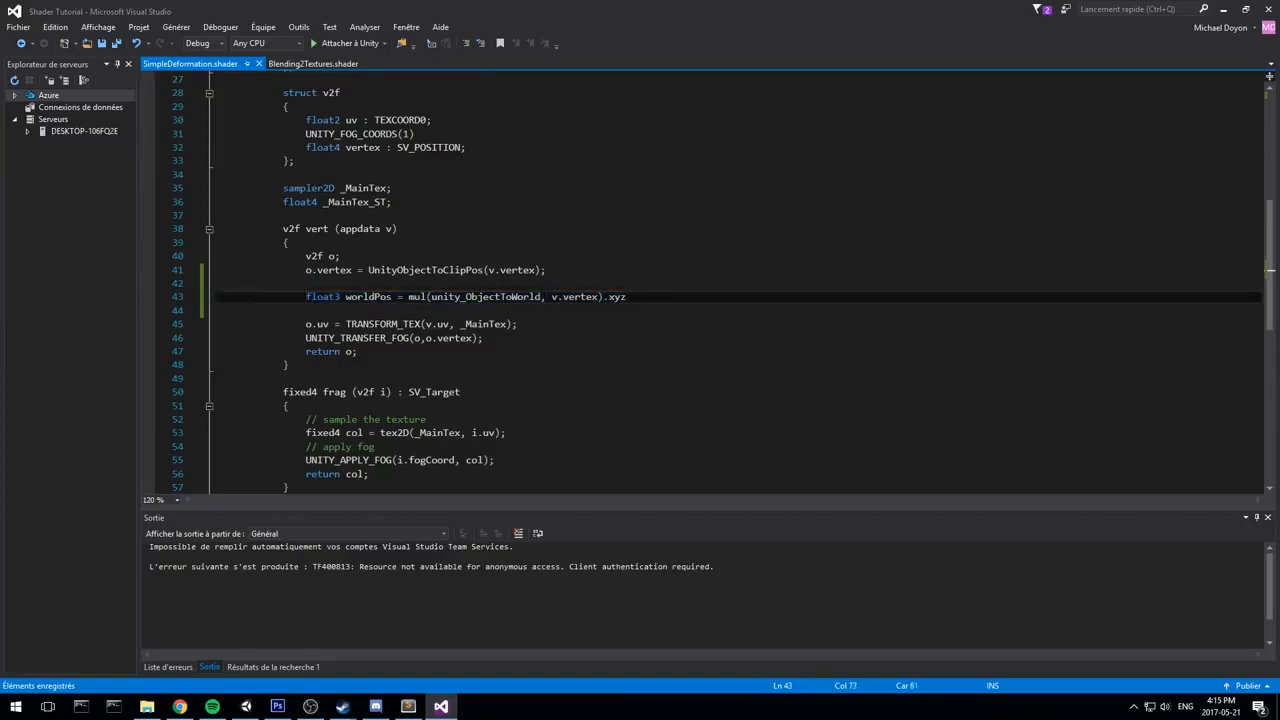
{"action": "left_click_drag", "start_coordinate": [408, 296], "coordinate": [604, 296]}
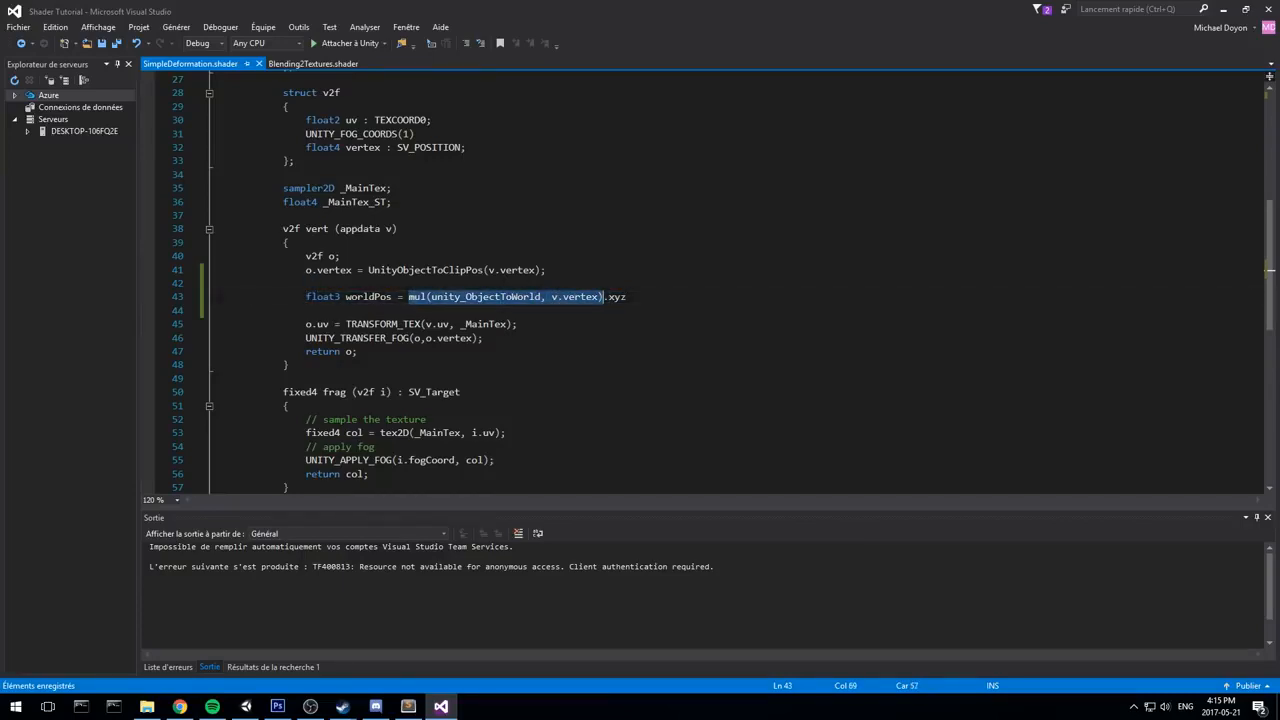
{"action": "type", "text": "w"}
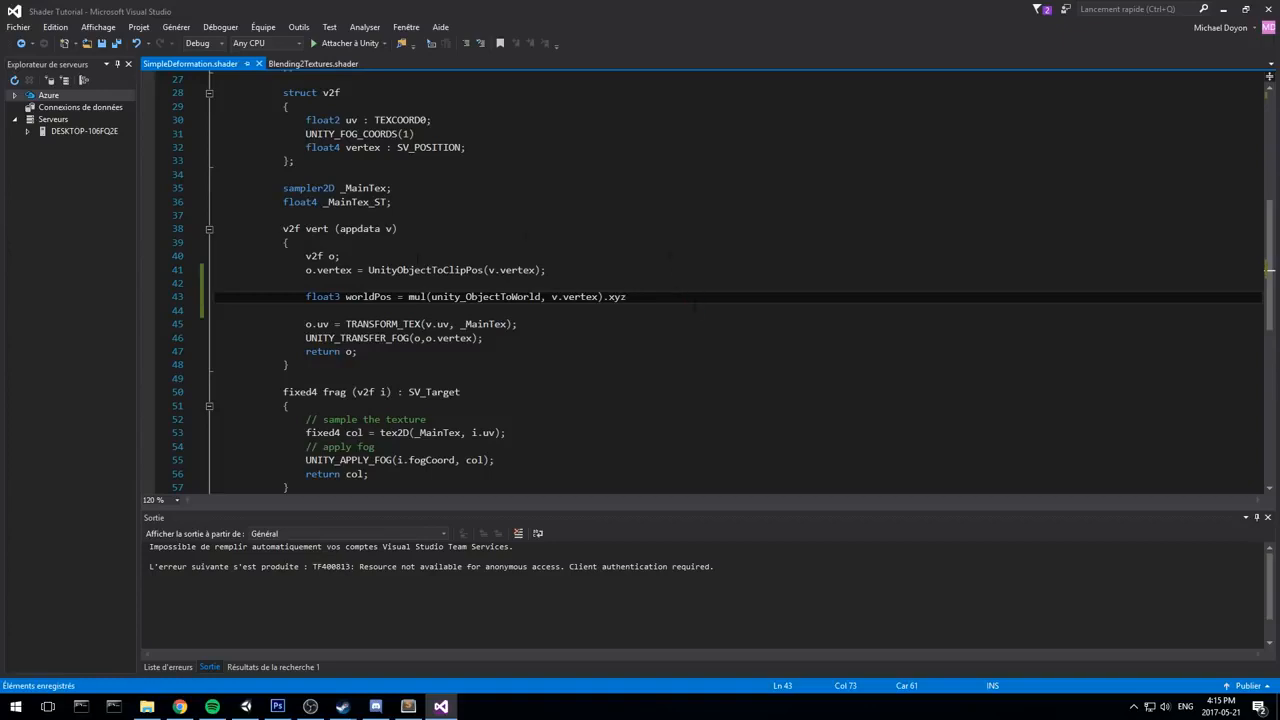
{"action": "type", "text": ";"}
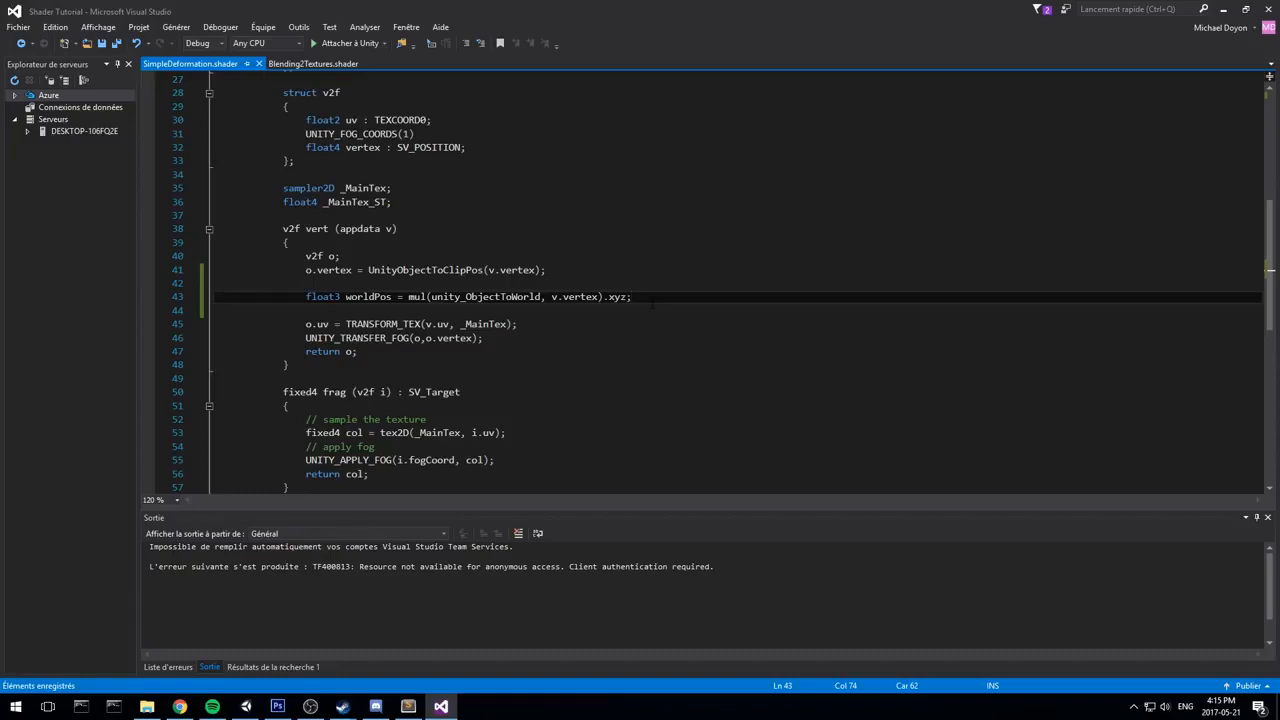
- Comment out the worldPos line and begin a new line with o.vertex.y +
{"action": "type", "text": "//      "}
{"action": "key", "text": "enter"}
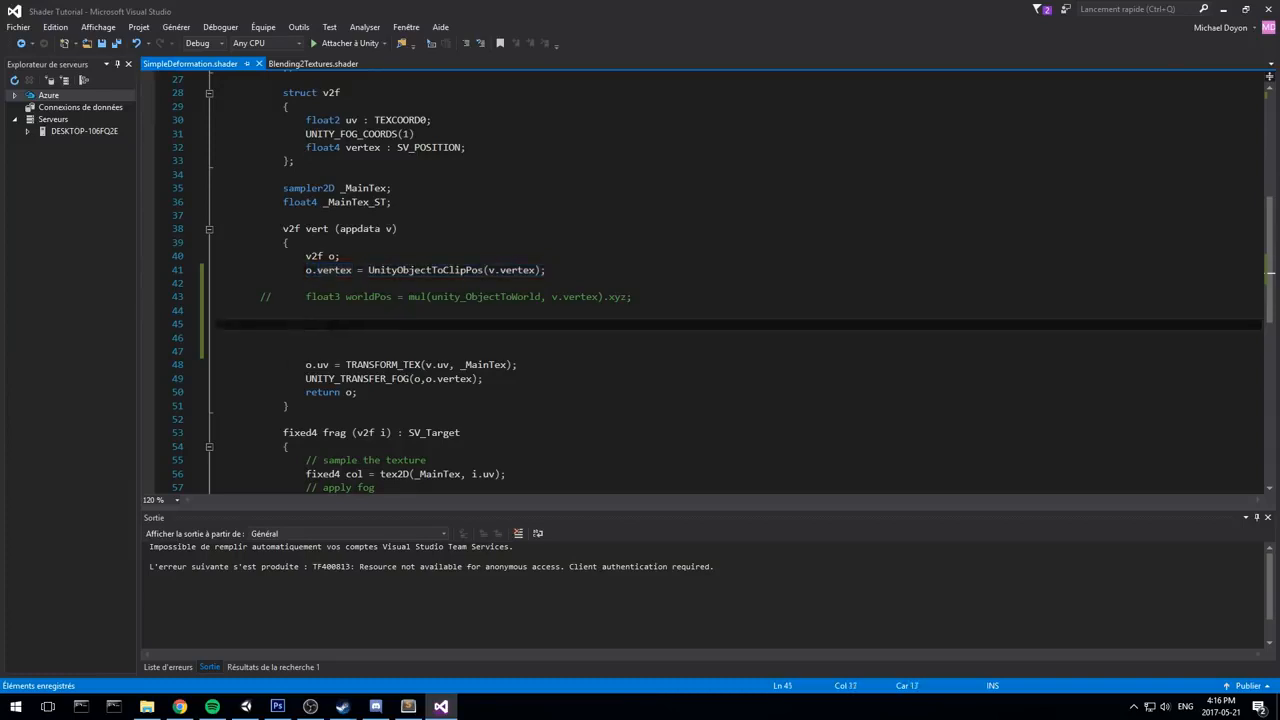
{"action": "type", "text": "o.vertex"}
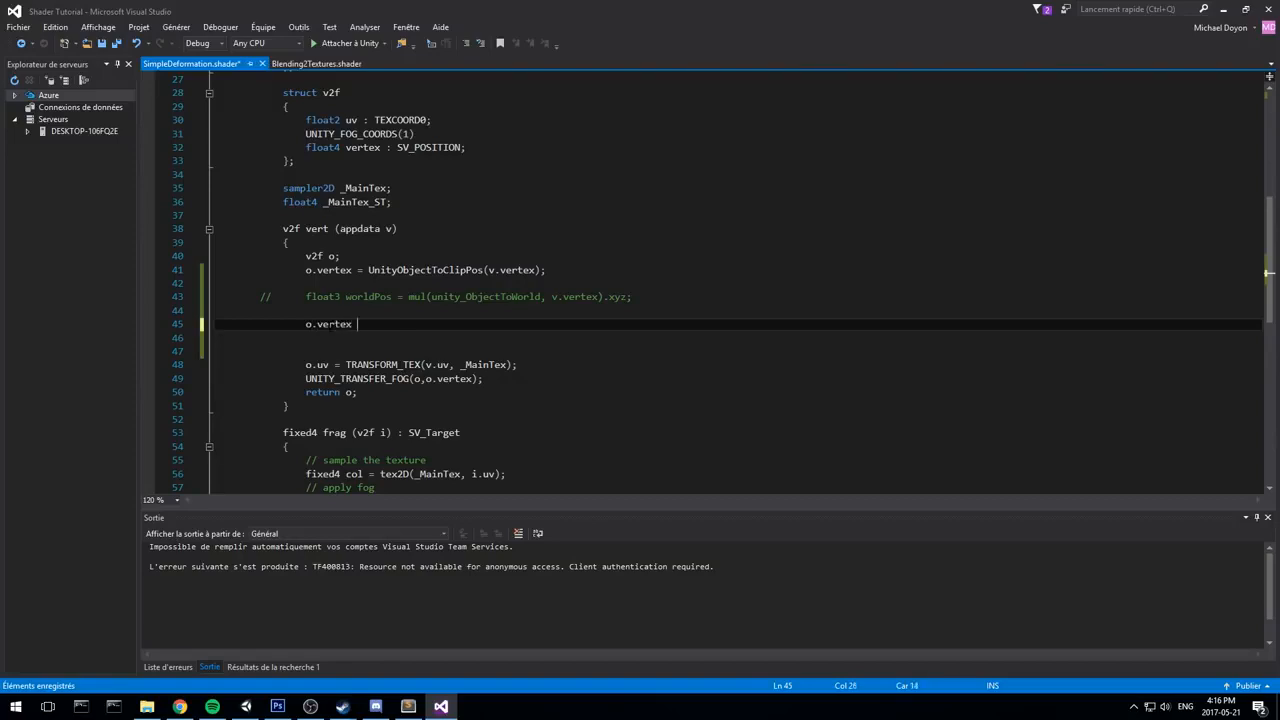
{"action": "type", "text": ".y"}
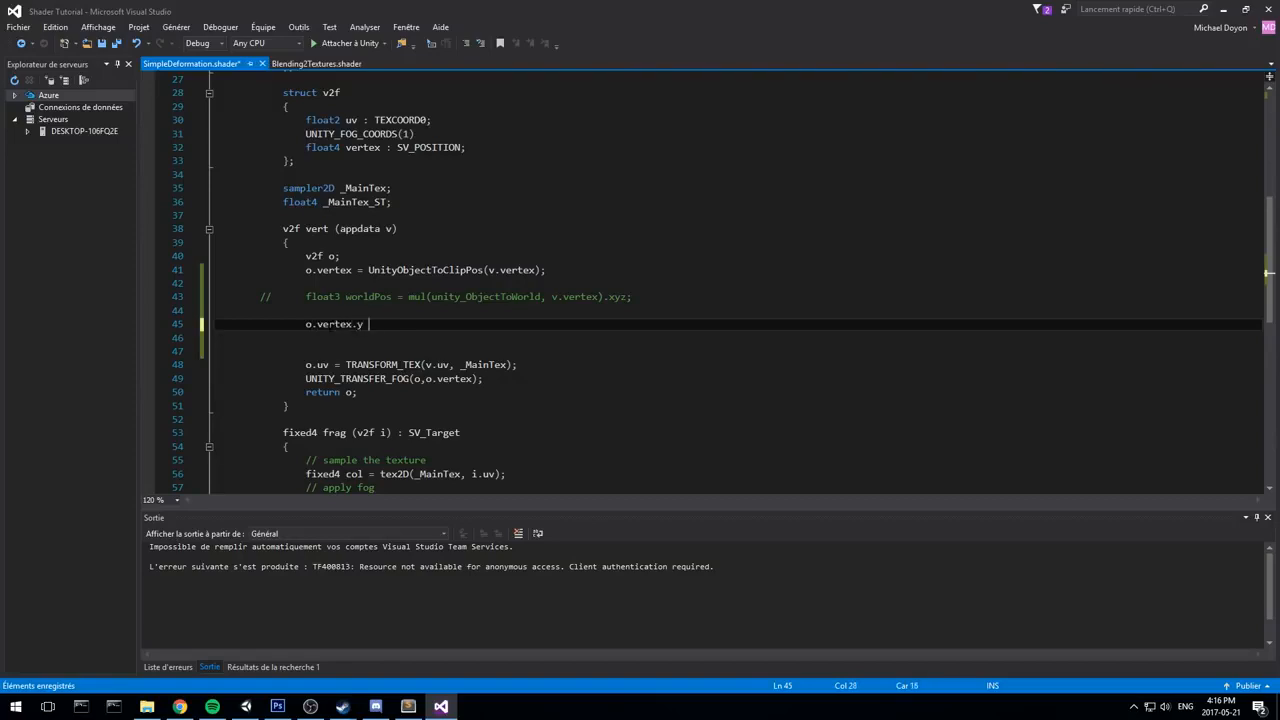
{"action": "type", "text": "+"}
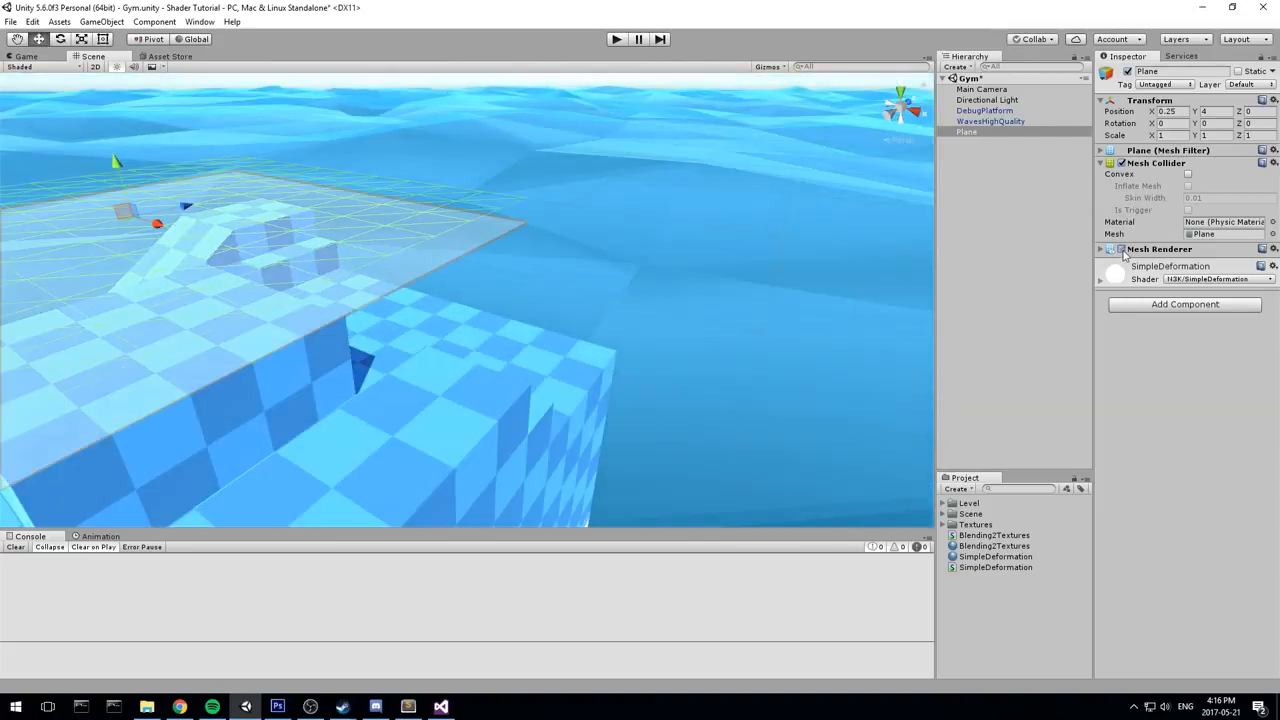
- Finish the line as o.vertex.y += _SinTime.w; and return to the Unity scene
{"action": "left_click", "coordinate": [440, 708]}
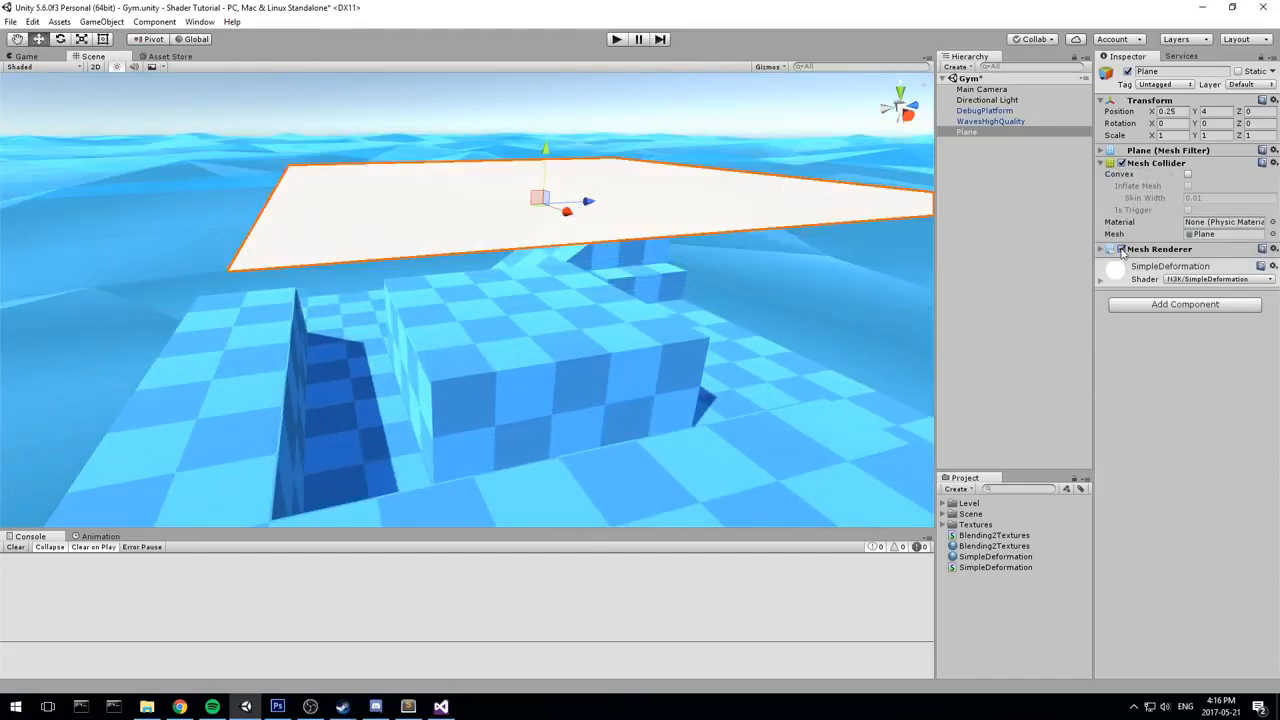
{"action": "left_click", "coordinate": [100, 20]}
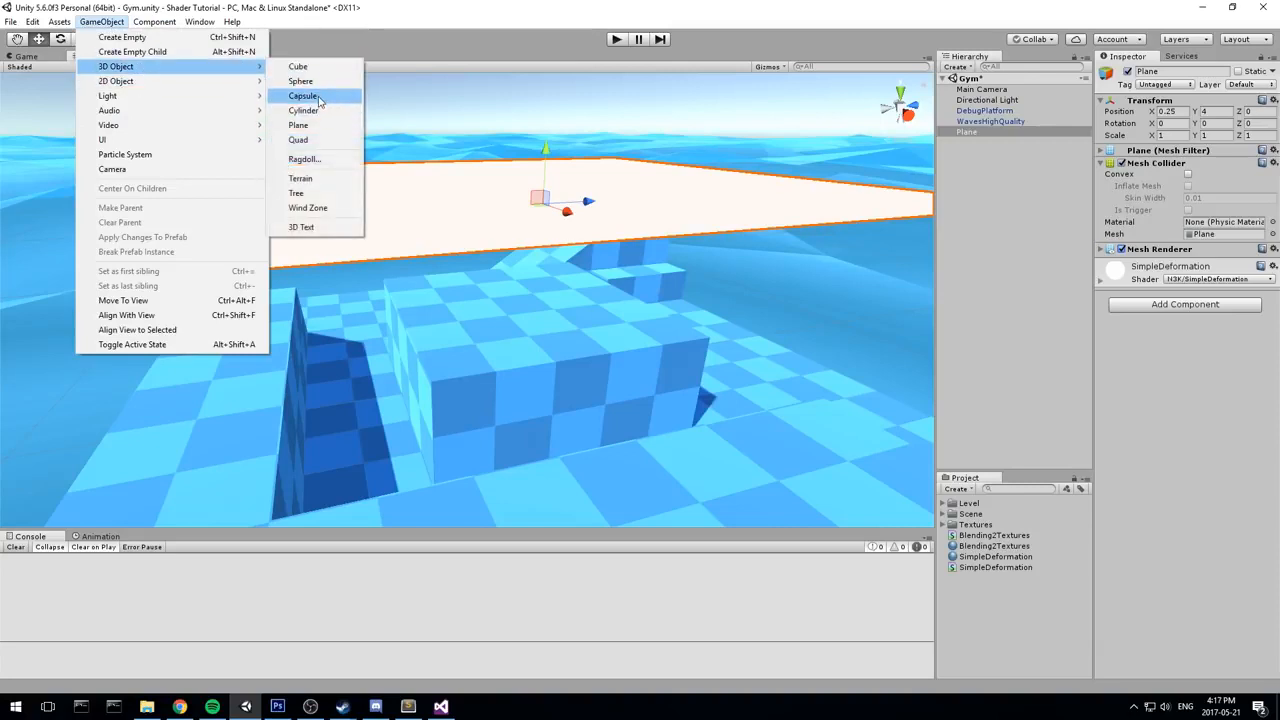
{"action": "mouse_move", "coordinate": [300, 140]}
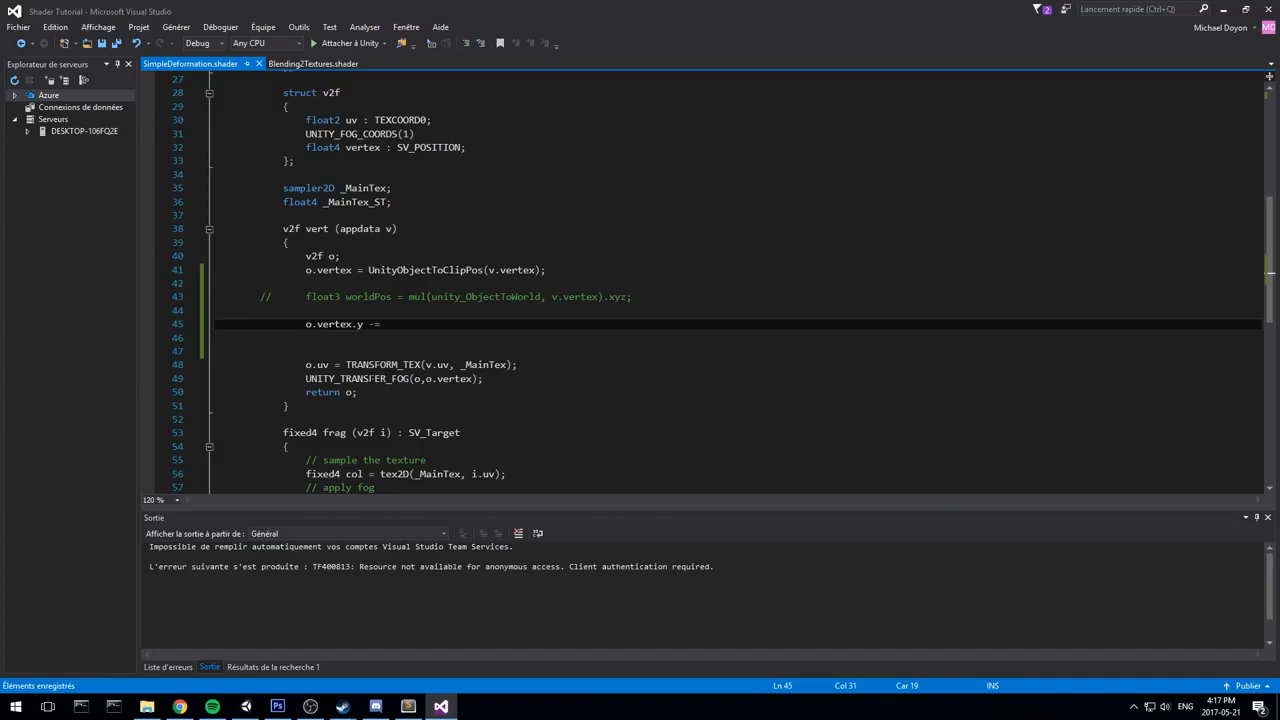
{"action": "type", "text": "_SinTime"}
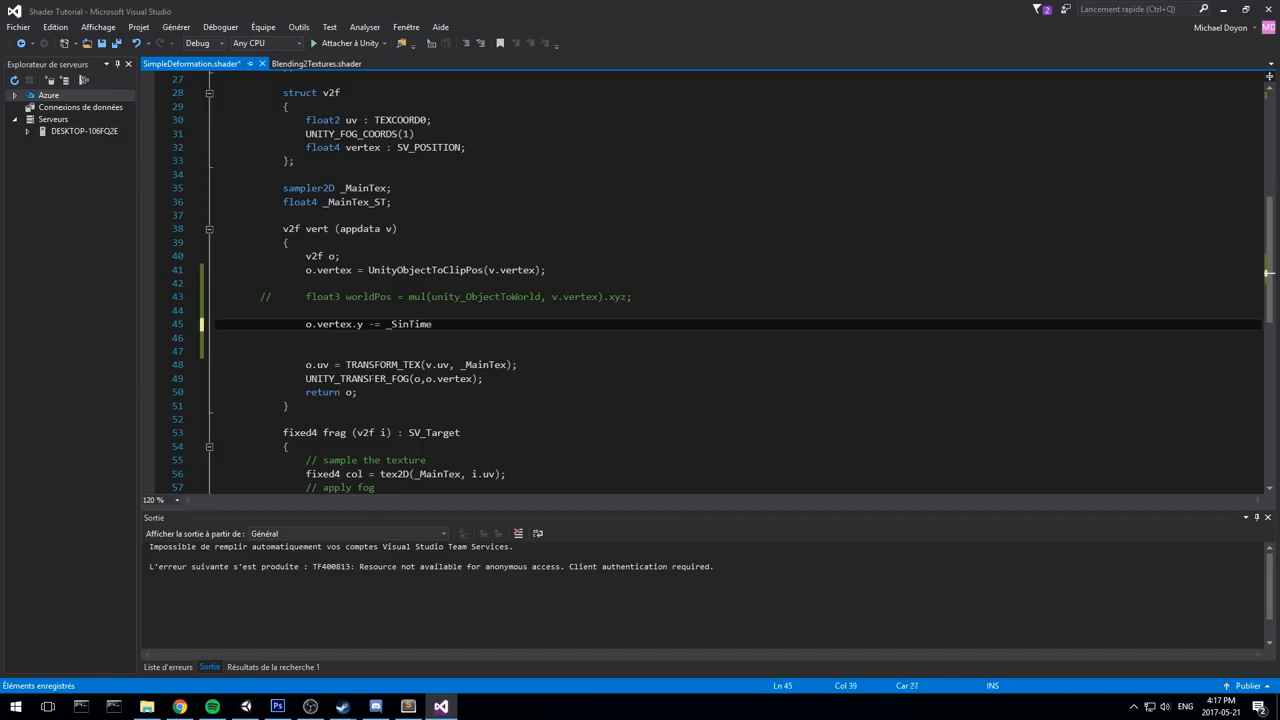
{"action": "type", "text": ".w;"}
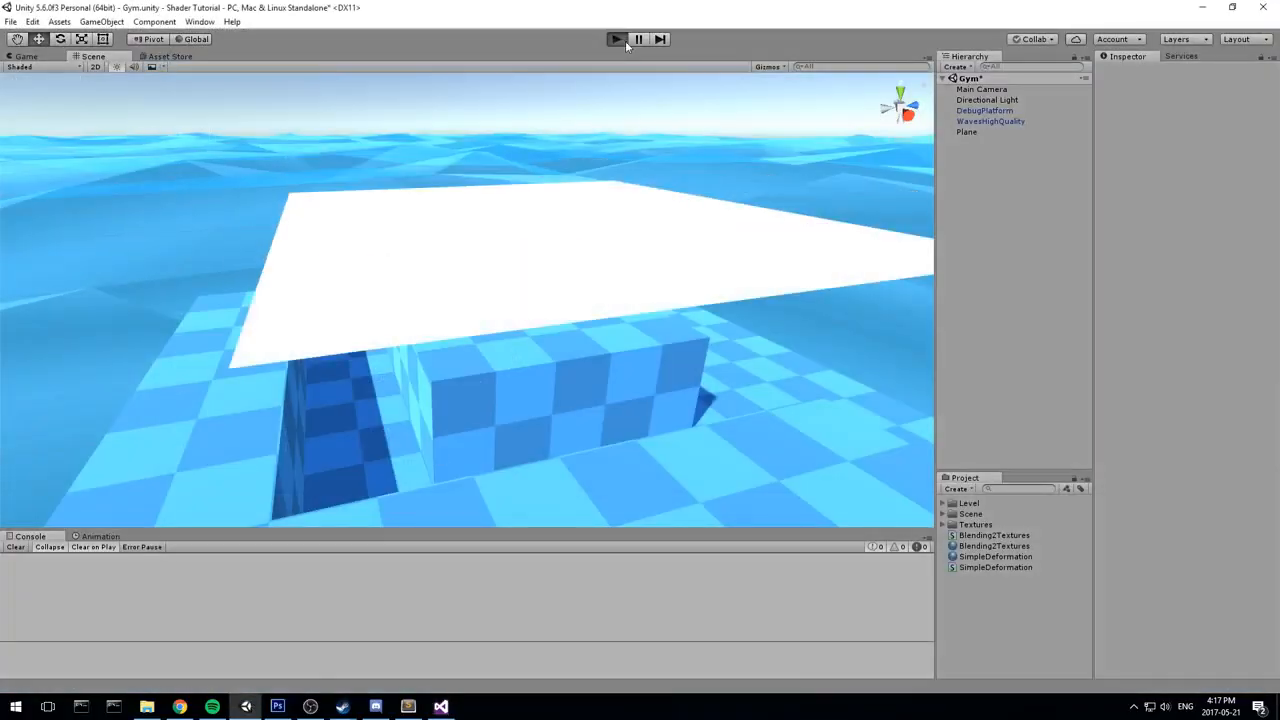
- Add a Sphere above the plane while in Game view, then return to the Scene view
{"action": "left_click", "coordinate": [616, 40]}
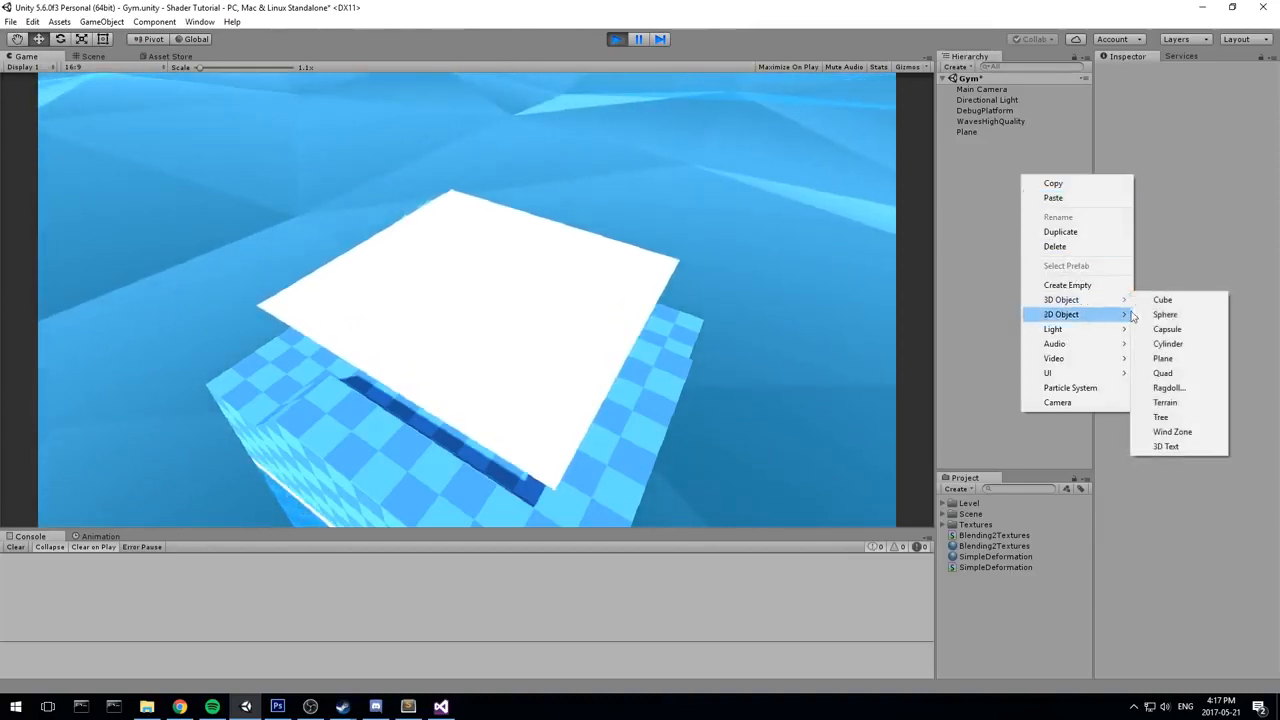
{"action": "left_click", "coordinate": [1164, 314]}
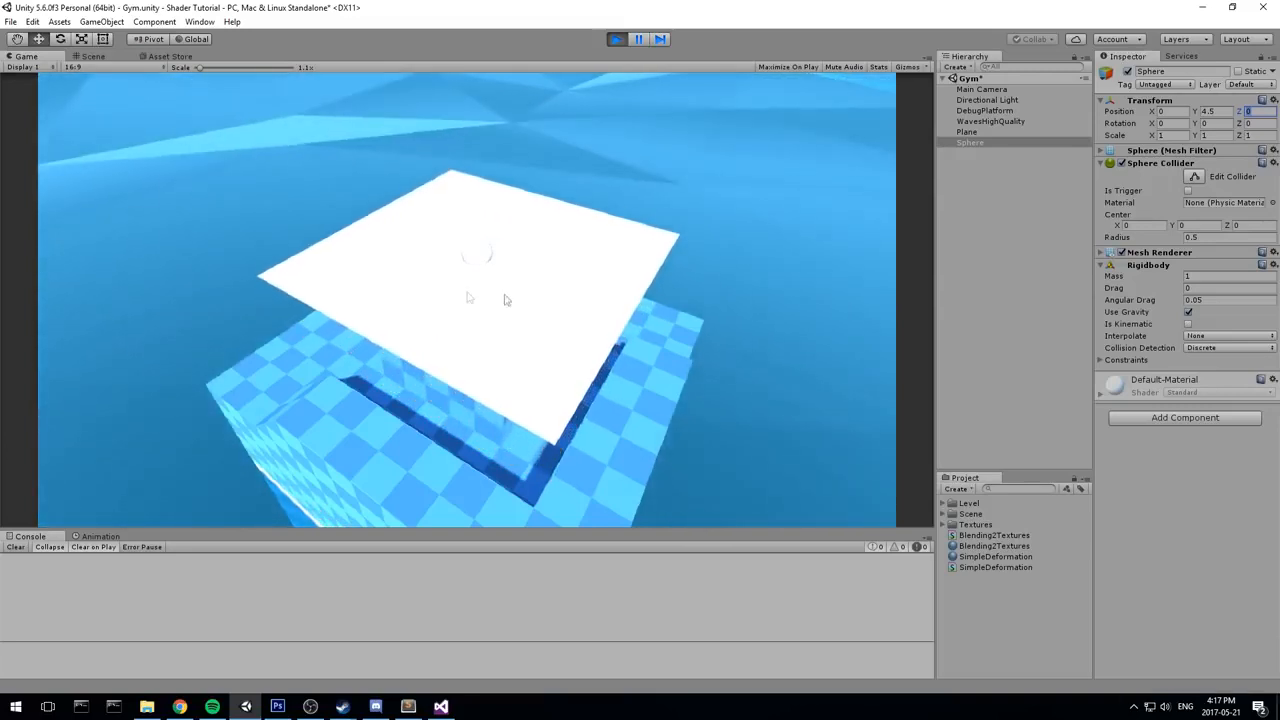
{"action": "left_click", "coordinate": [92, 56]}
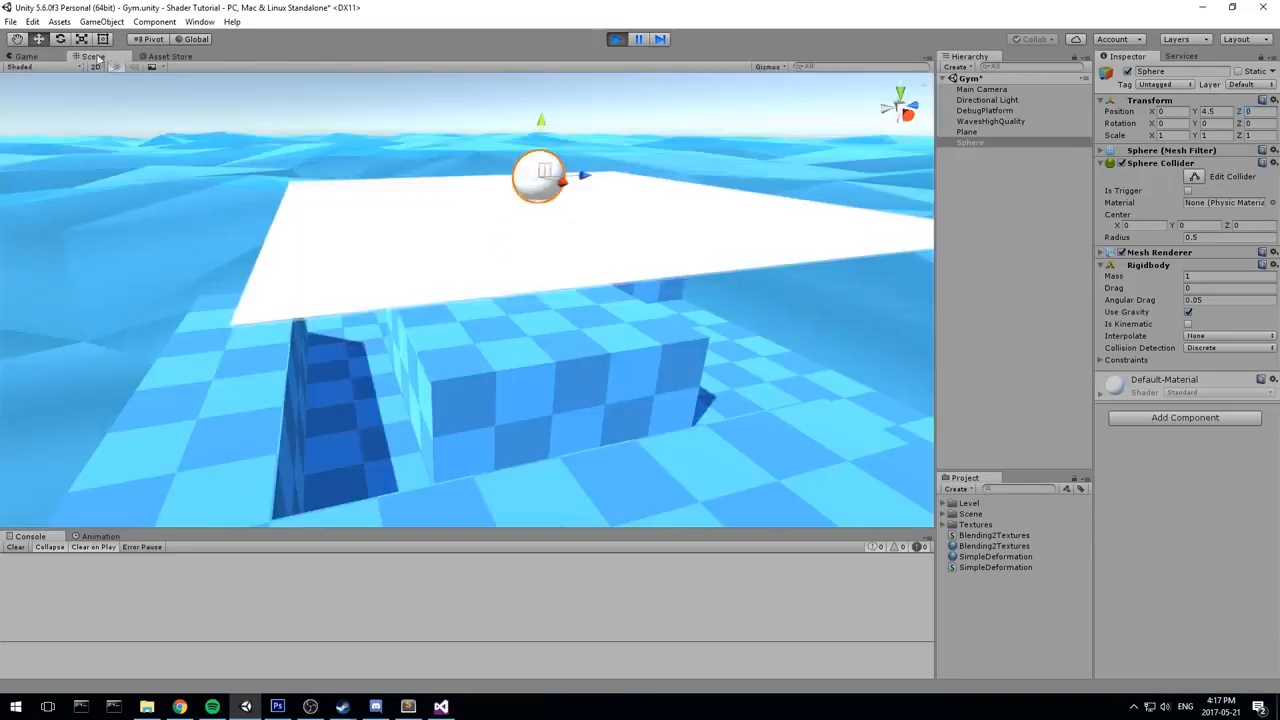
{"action": "left_click", "coordinate": [968, 132]}
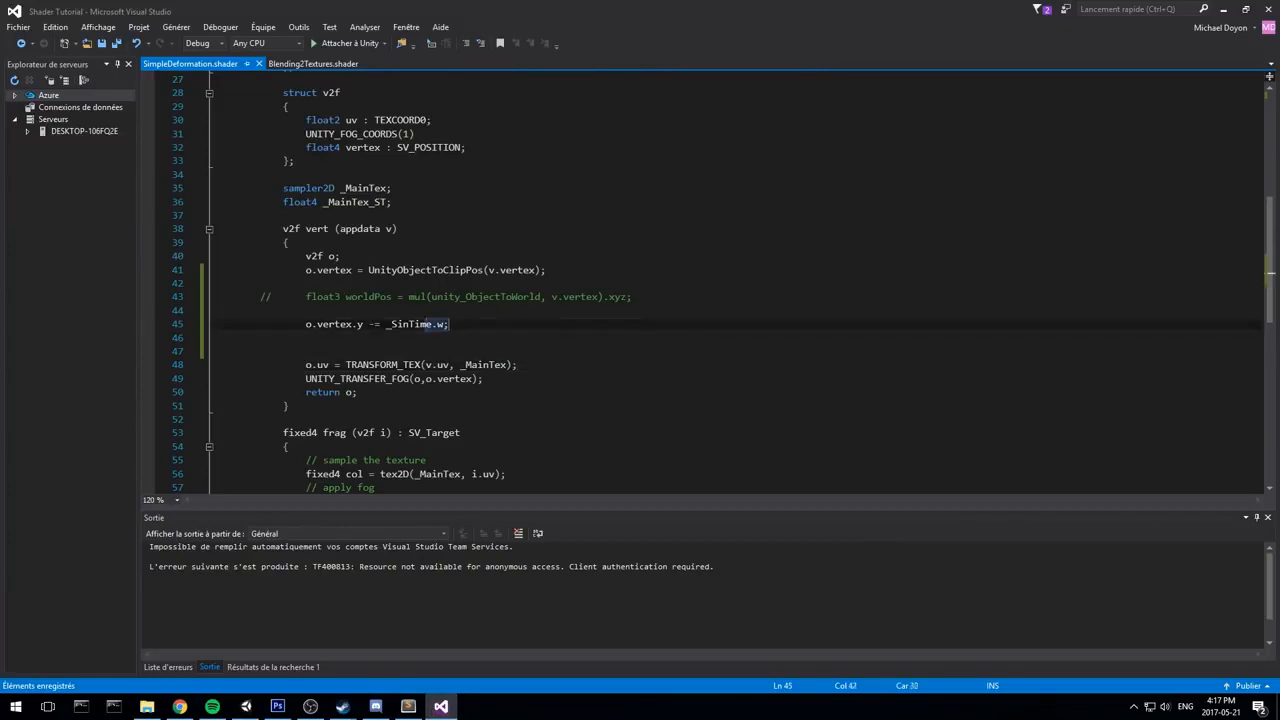
- Uncomment the worldPos line and write o.vertex.y += sin(worldPos.x); to bend the plane by world x
{"action": "key", "text": "Delete"}
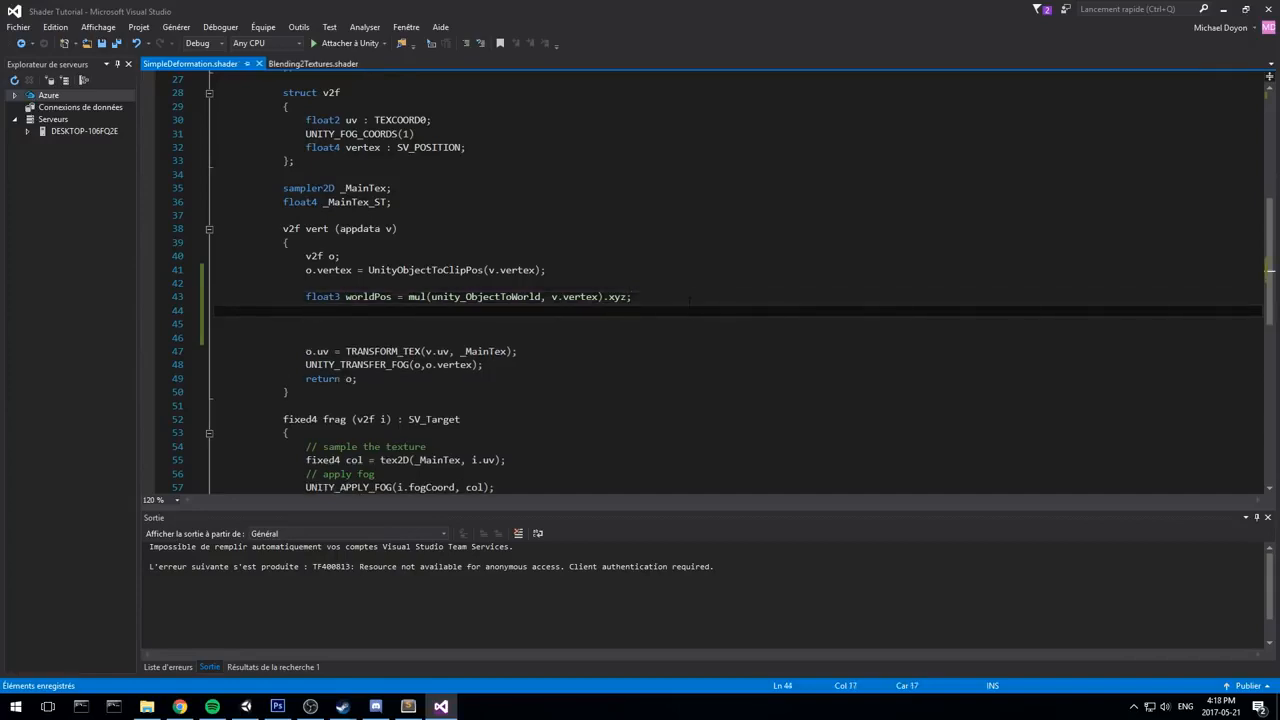
{"action": "type", "text": "o.vertex."}
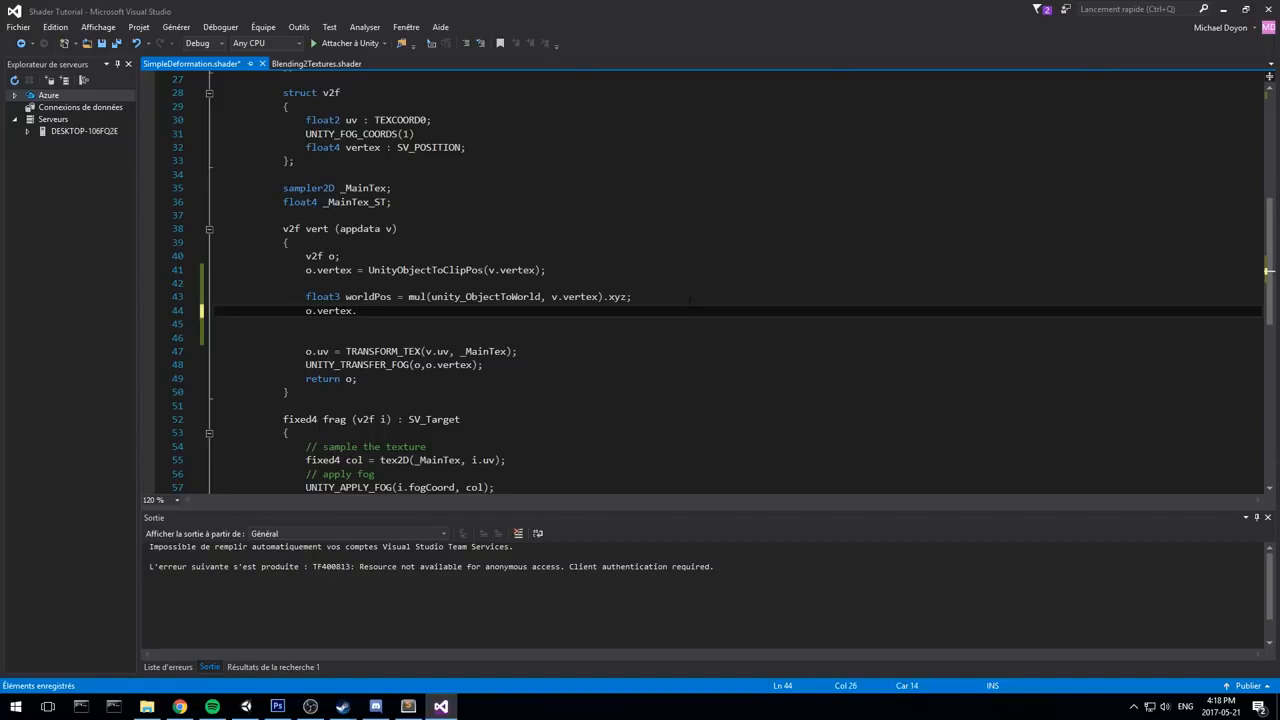
{"action": "type", "text": "y"}
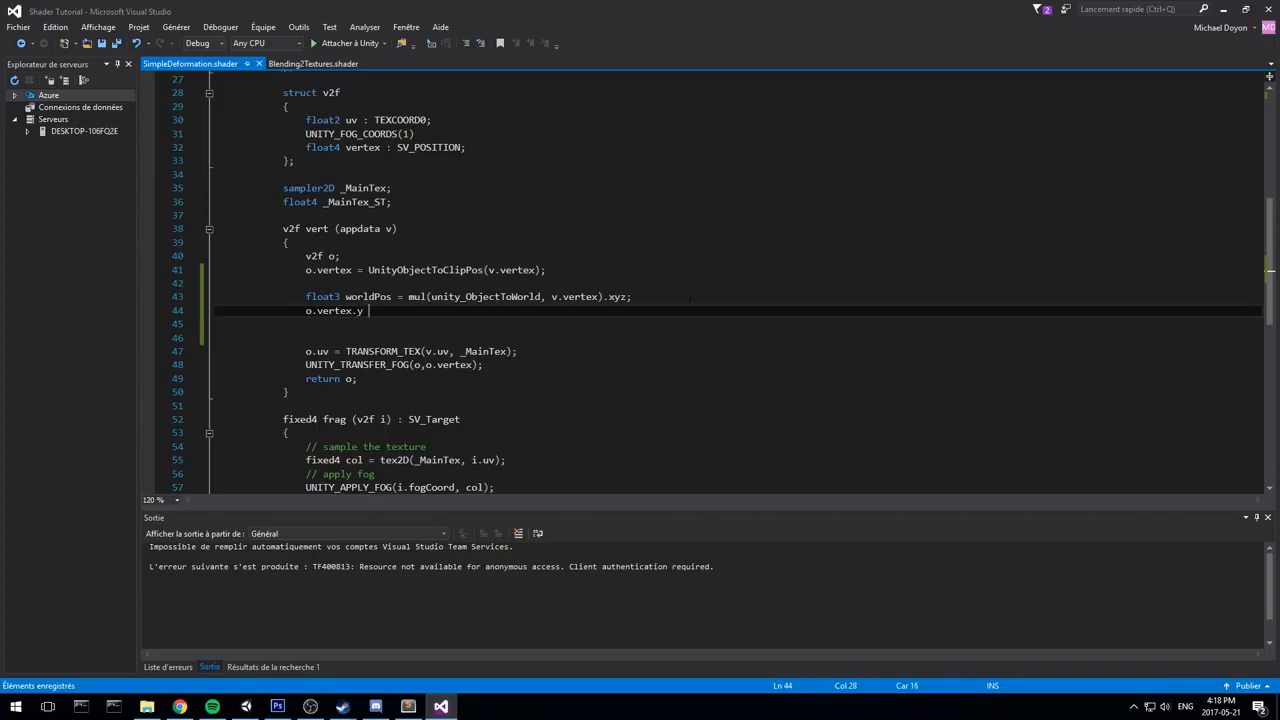
{"action": "type", "text": "+= sin"}
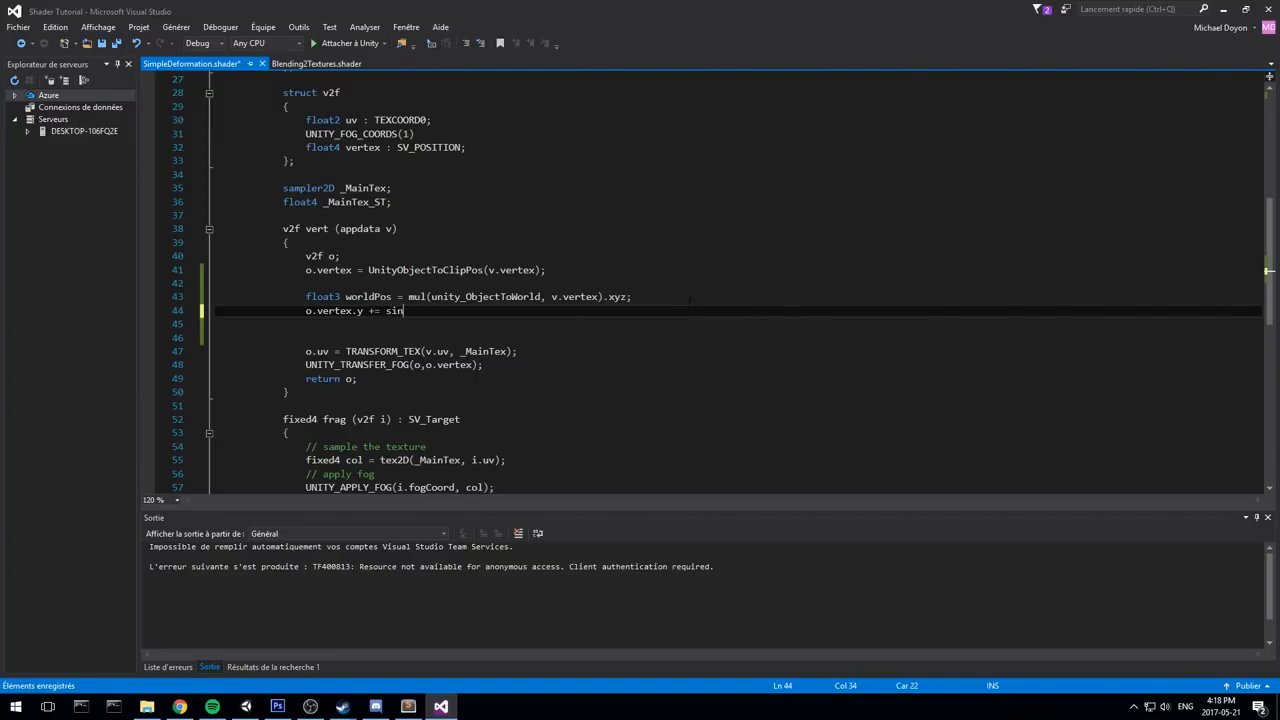
{"action": "type", "text": "();"}
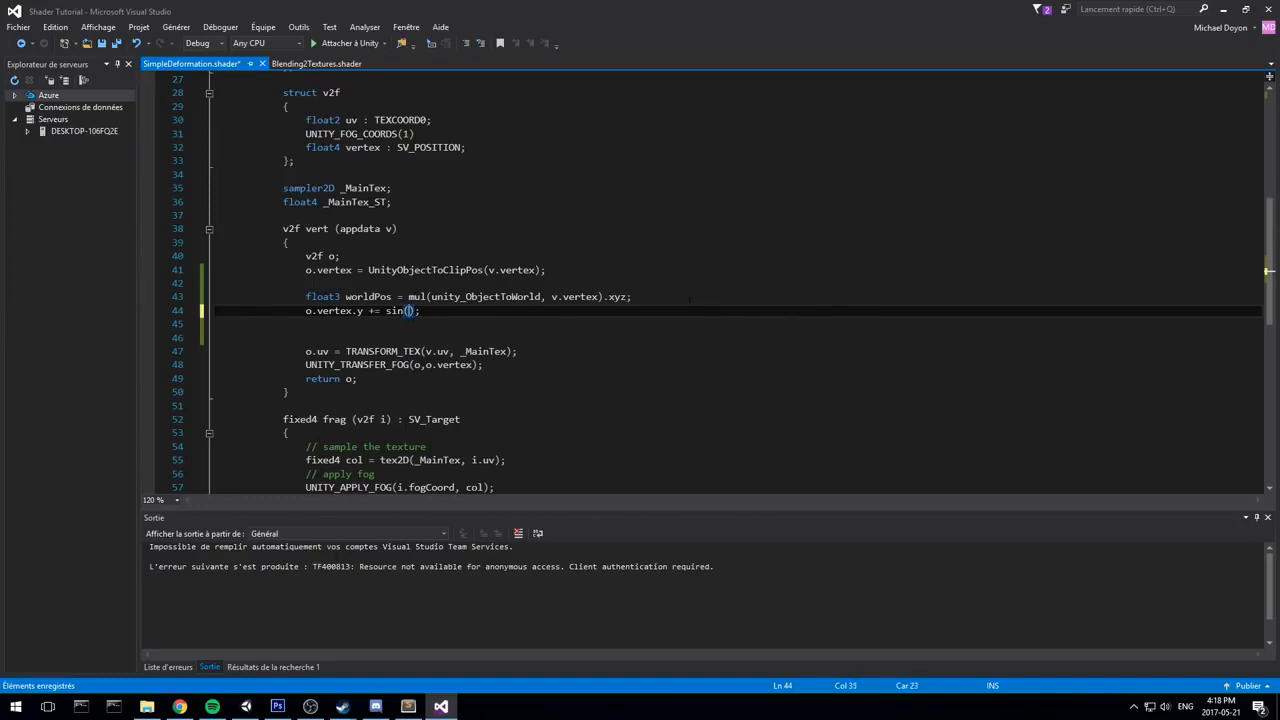
{"action": "type", "text": "worldPo"}
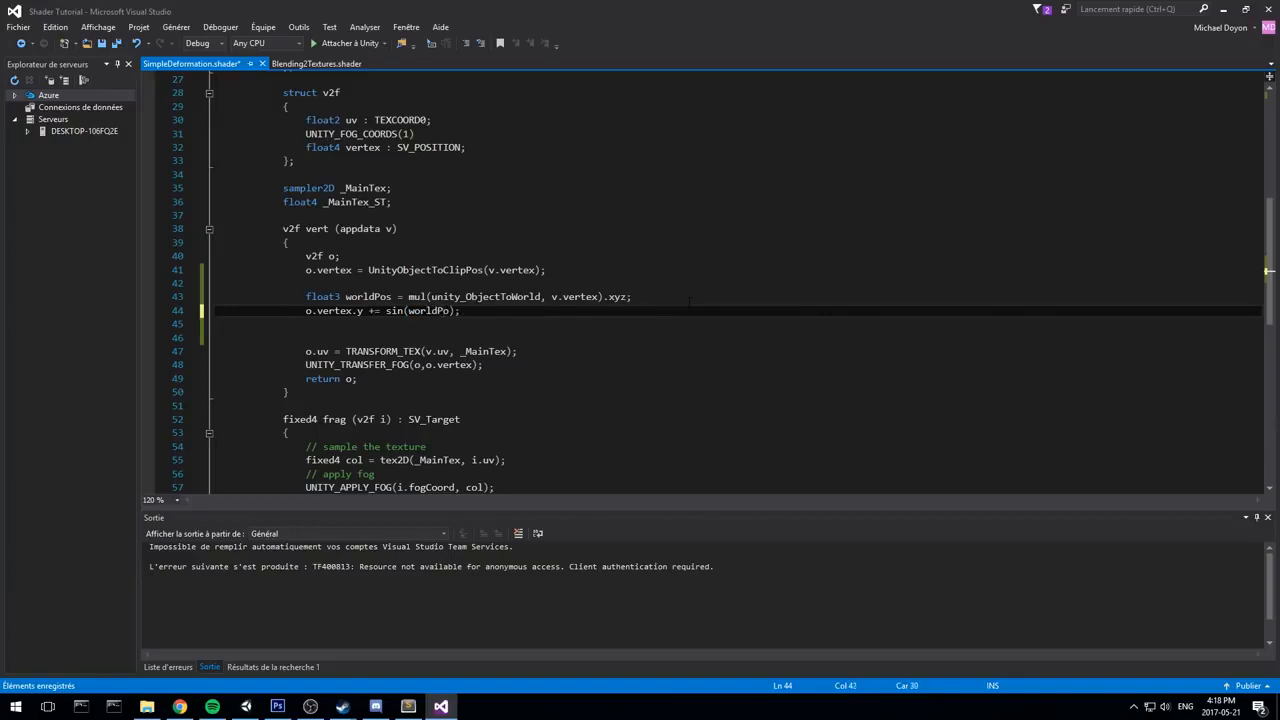
{"action": "type", "text": ".x"}
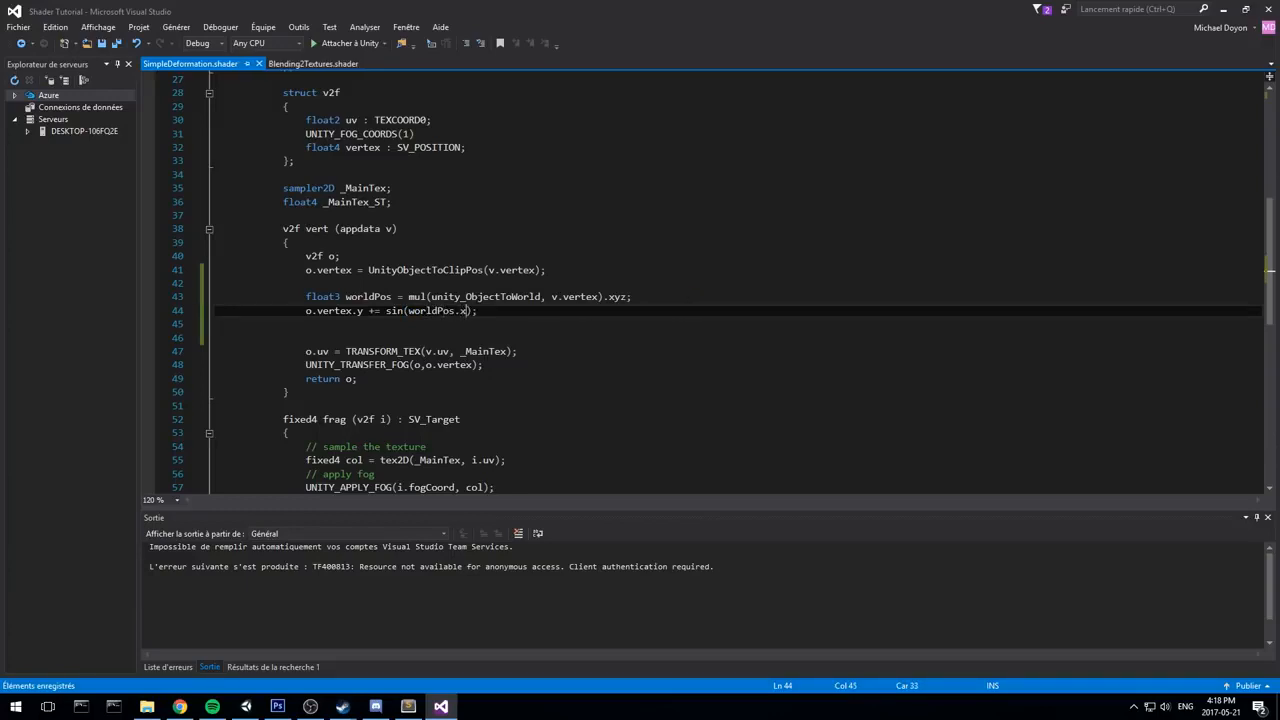
{"action": "double_click", "coordinate": [430, 310]}
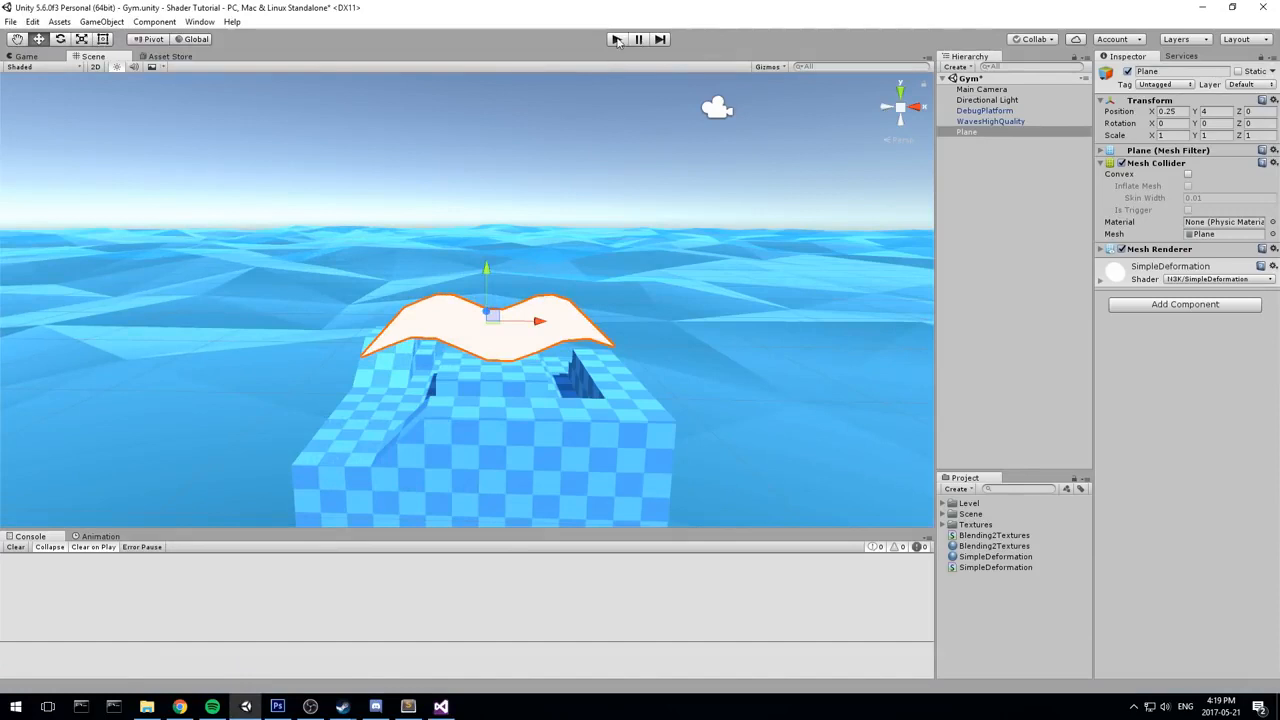
- In the Game view, assign the Toon_Lava texture to the SimpleDeformation material's texture slot
{"action": "left_click", "coordinate": [616, 40]}
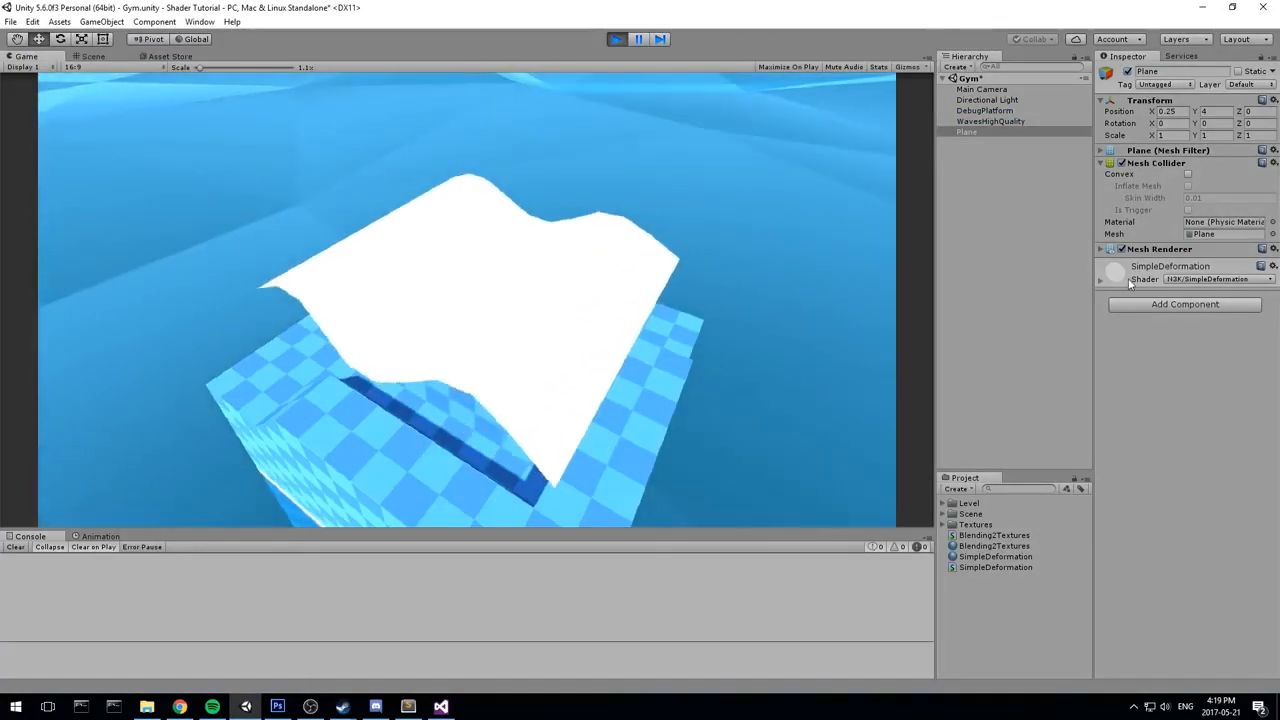
{"action": "left_click", "coordinate": [1256, 312]}
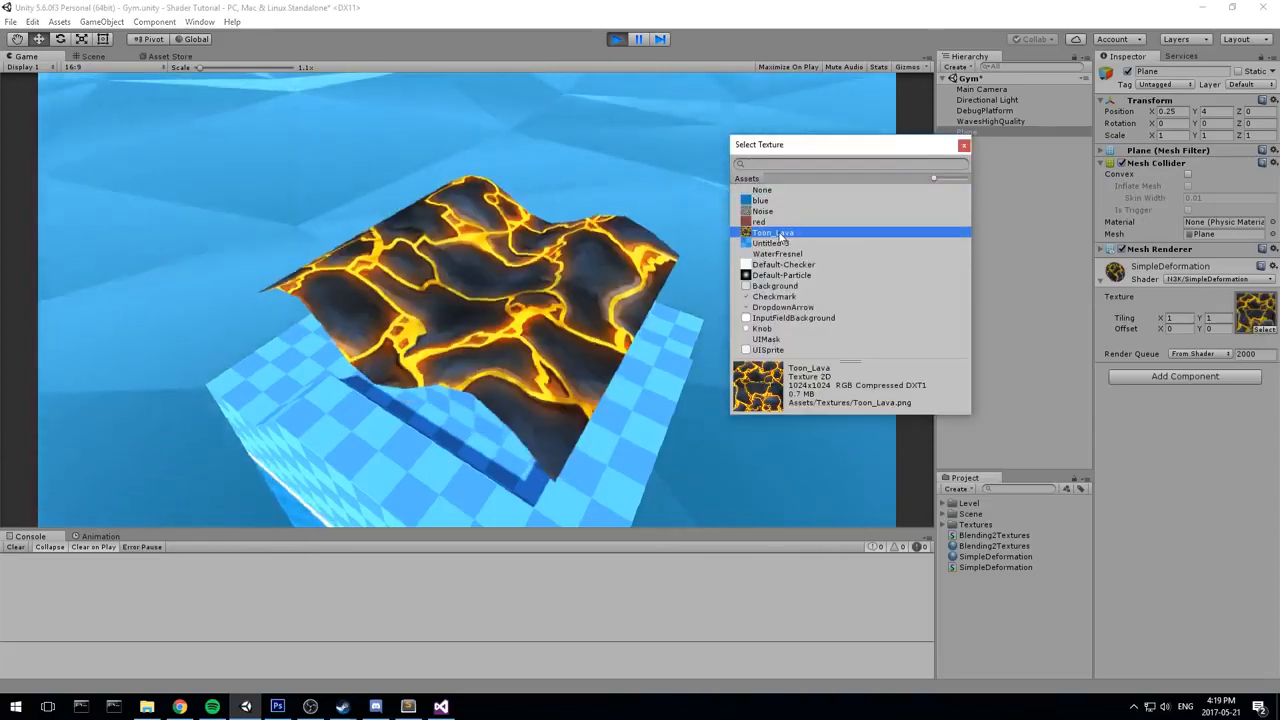